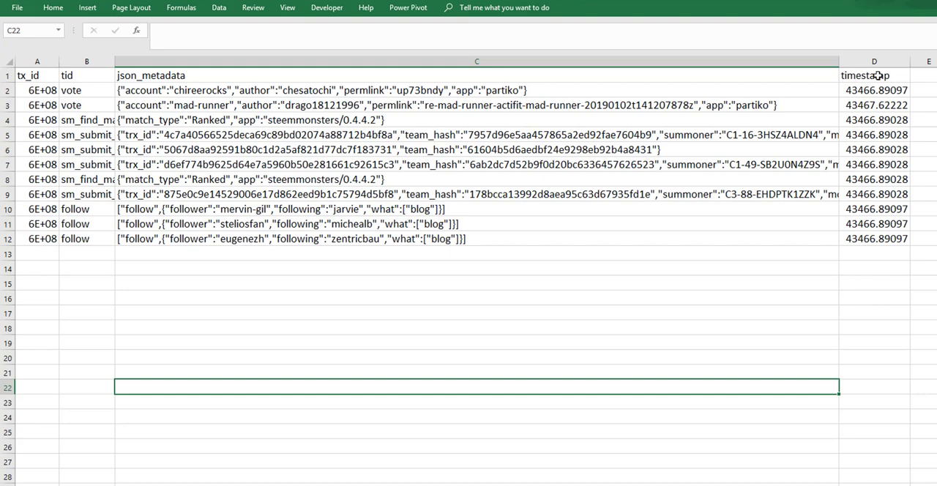
mouse_move(171, 205)
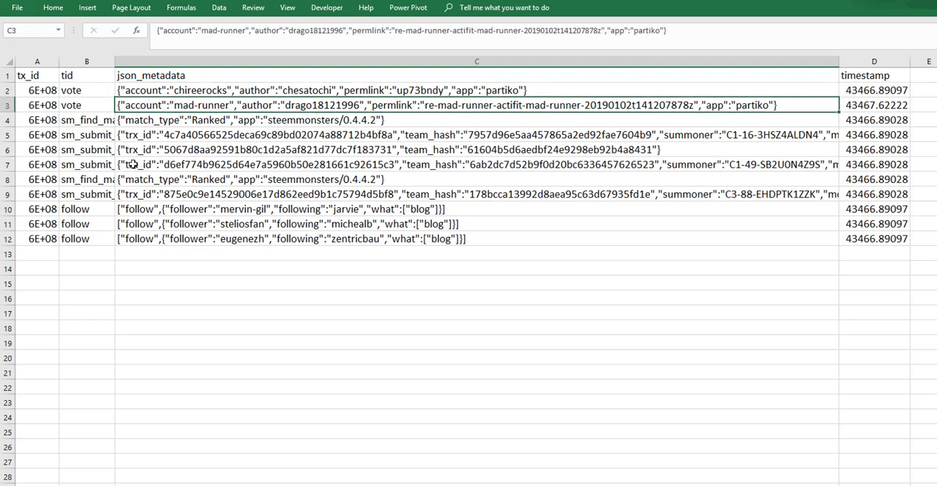
- Load the transaction range as a table with headers into the Power Query Editor as Table5
left_click(87, 105)
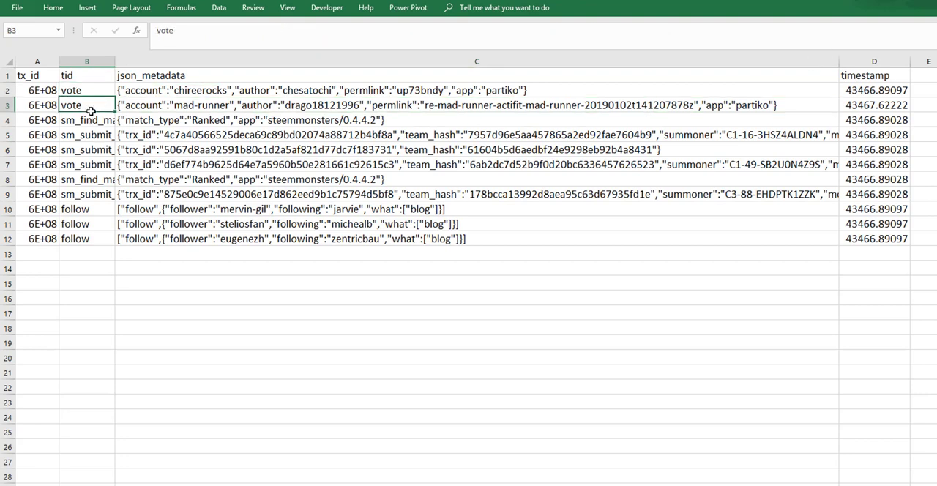
left_click(87, 149)
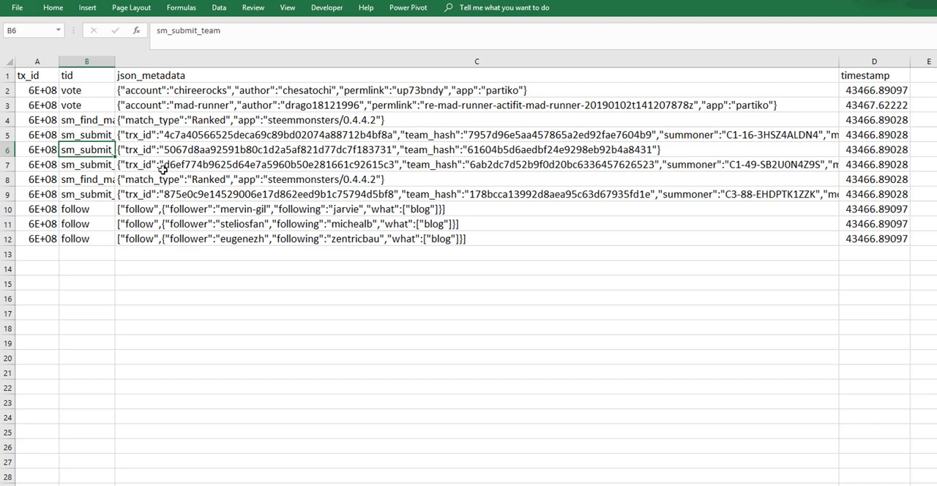
mouse_move(84, 73)
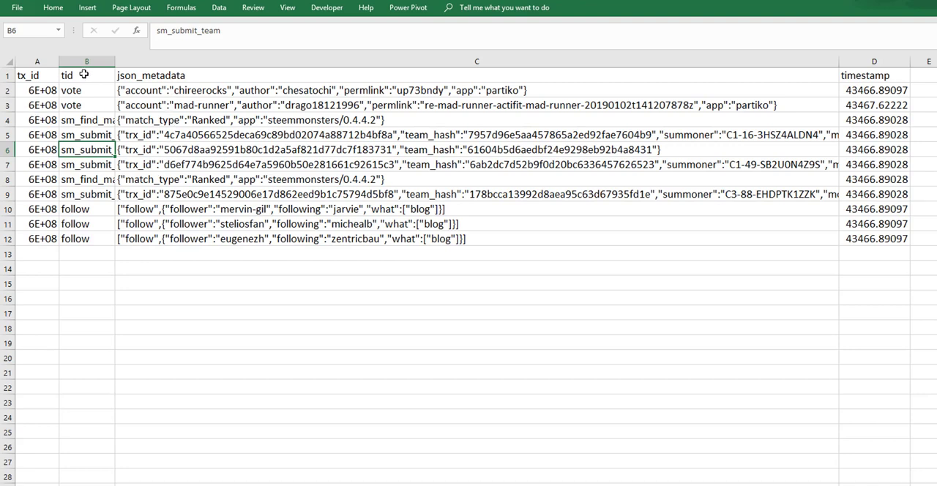
mouse_move(85, 143)
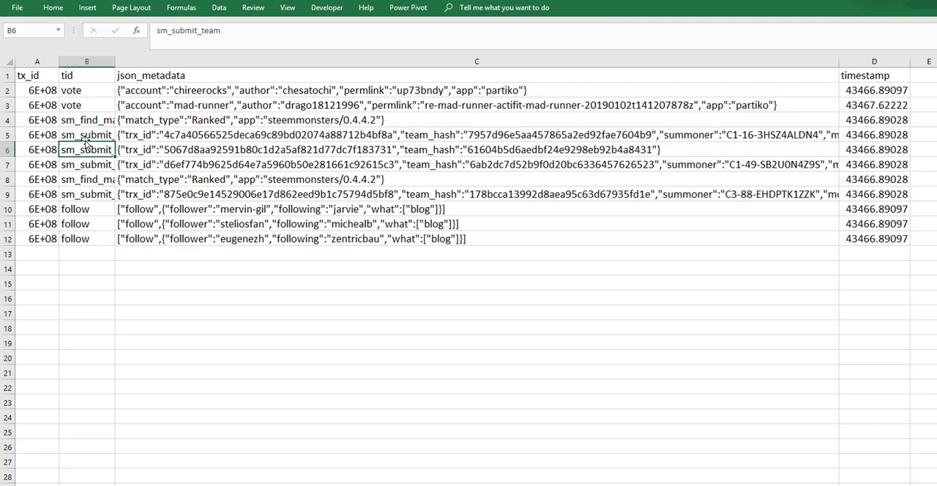
mouse_move(82, 93)
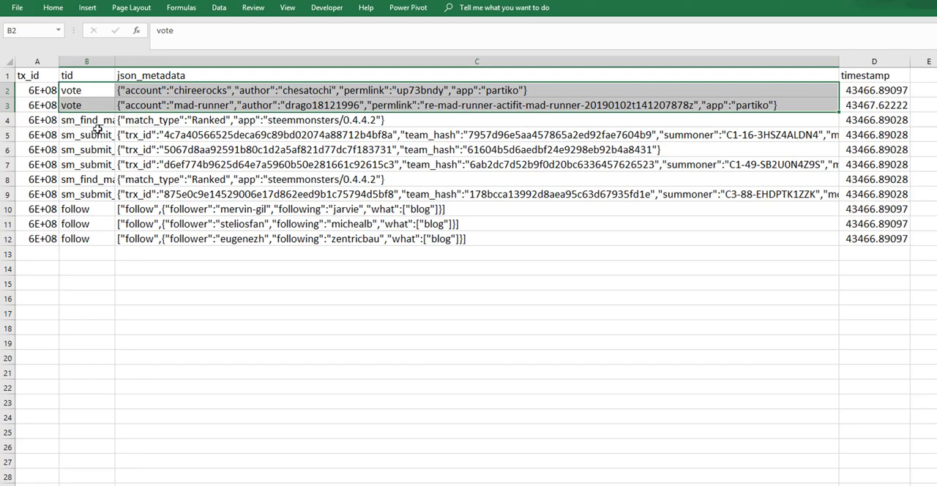
mouse_move(86, 120)
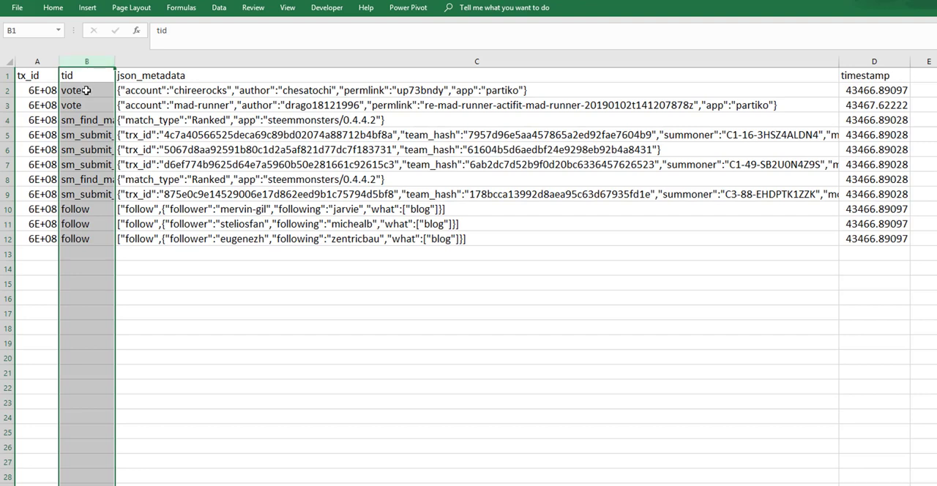
mouse_move(144, 208)
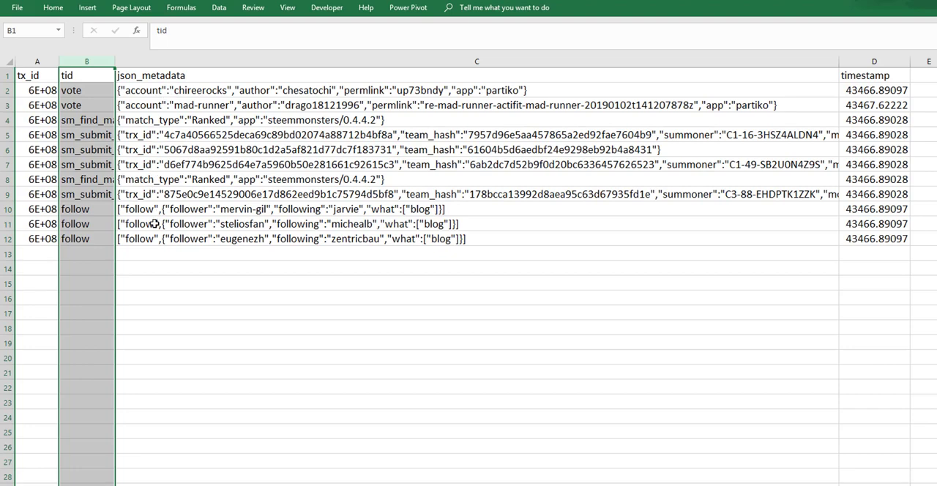
left_click(477, 194)
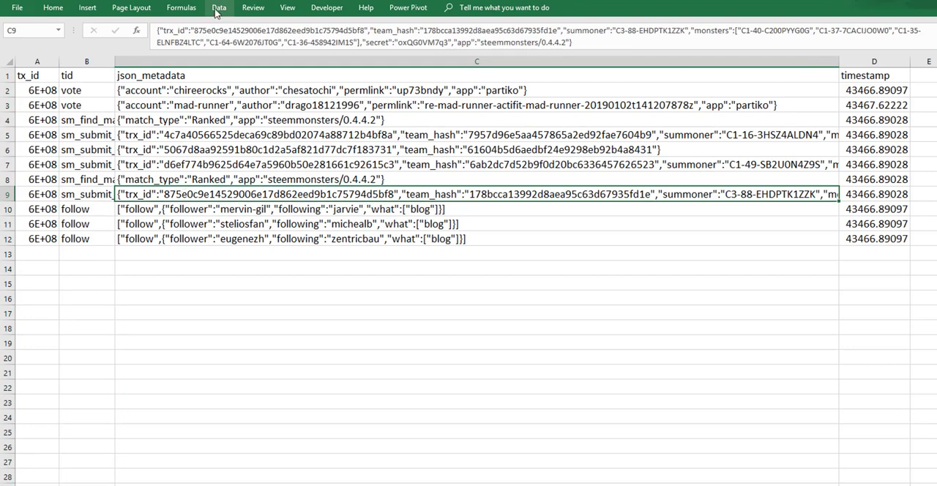
left_click(220, 8)
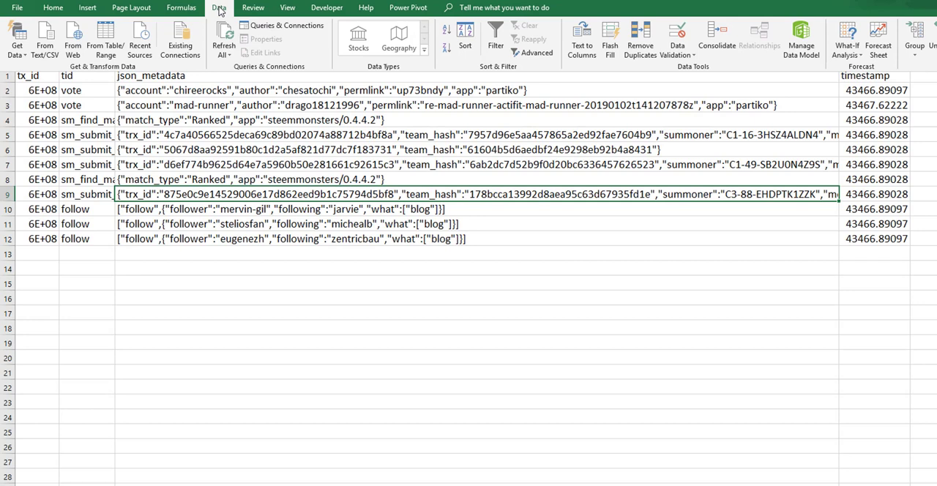
mouse_move(105, 37)
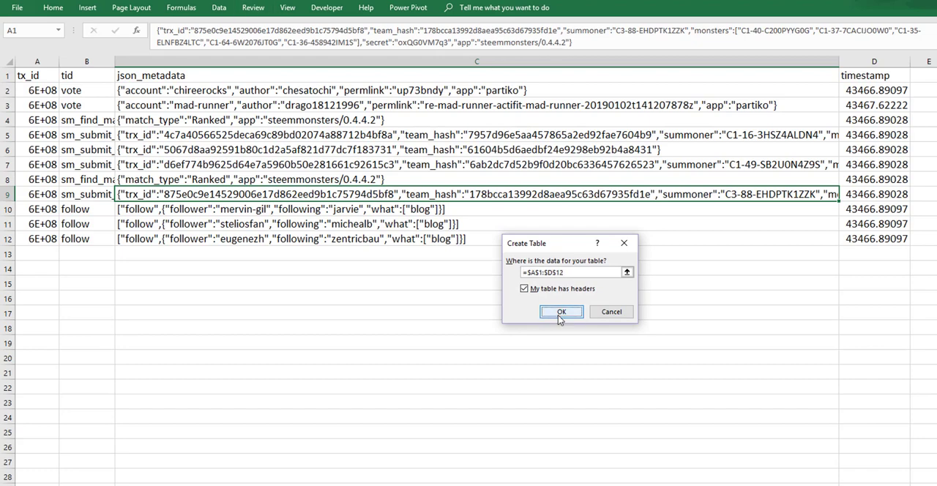
left_click(561, 311)
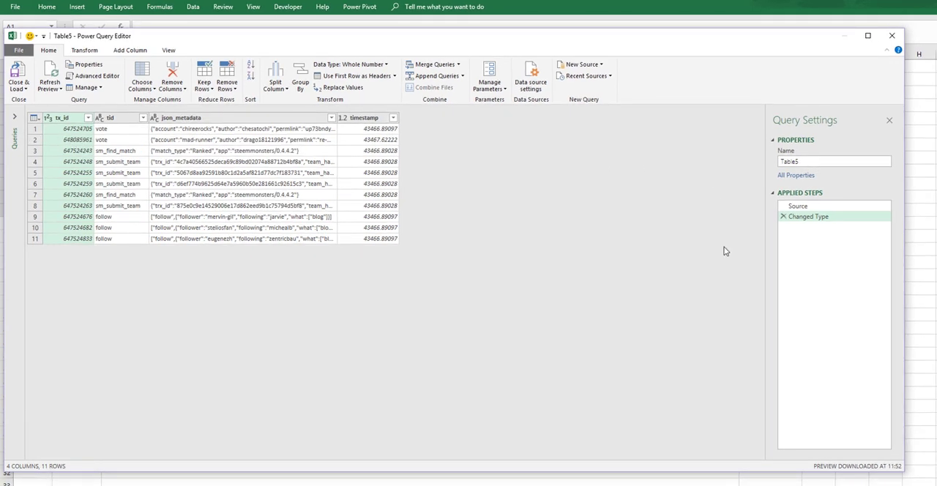
mouse_move(827, 284)
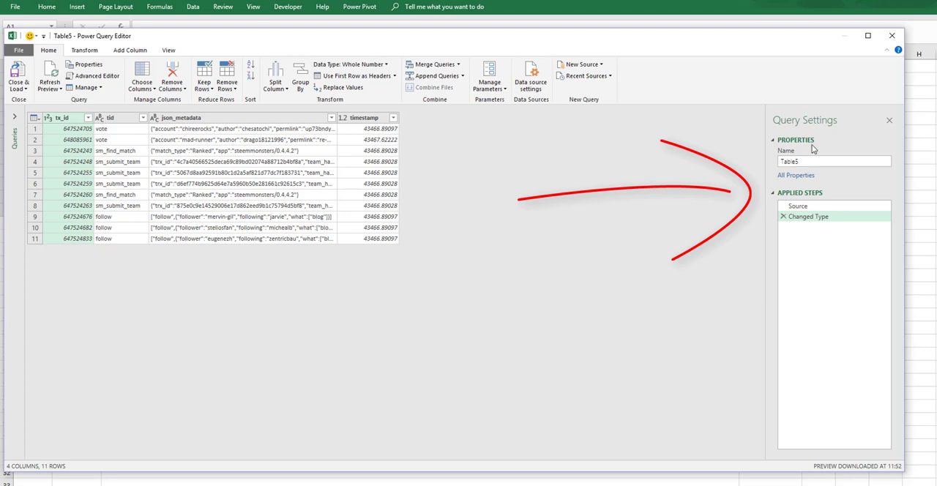
- Browse the Power Query Editor's Add Column and View ribbons
left_click(834, 161)
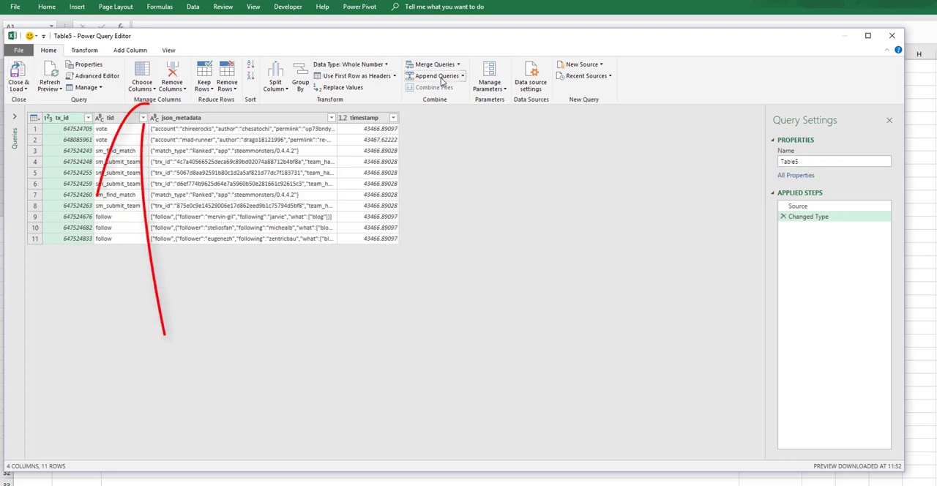
left_click(130, 50)
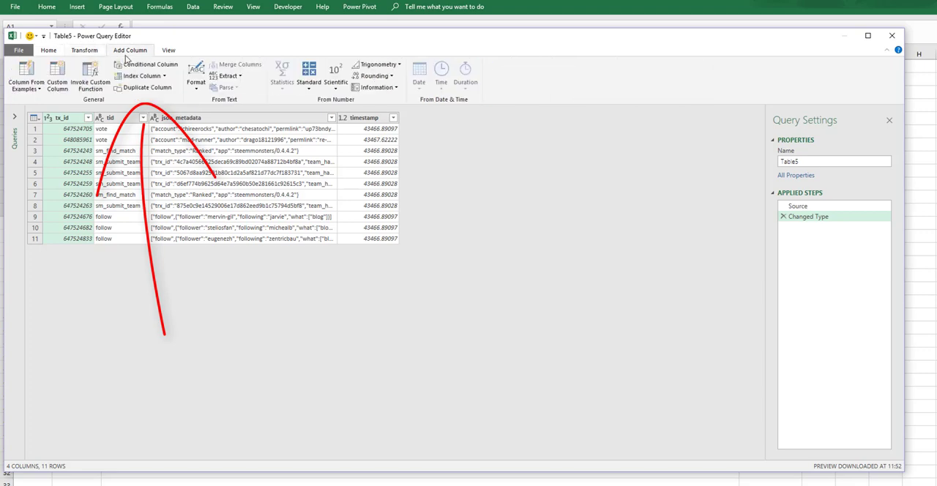
left_click(168, 50)
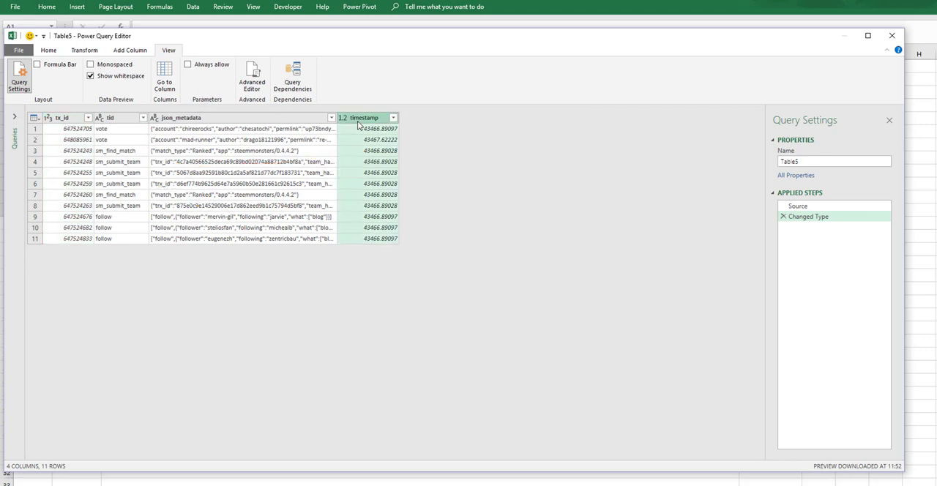
- Change the timestamp column's type to Date, replacing the current conversion in Changed Type
left_click(85, 50)
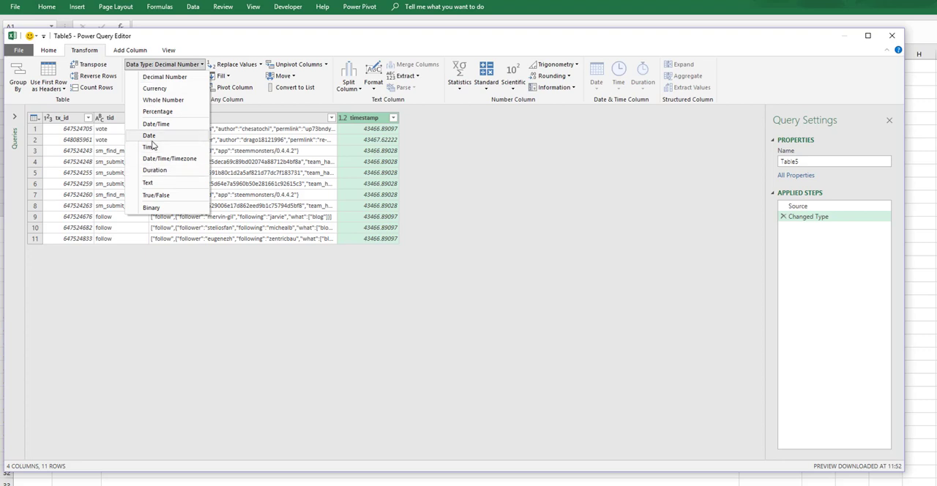
left_click(149, 136)
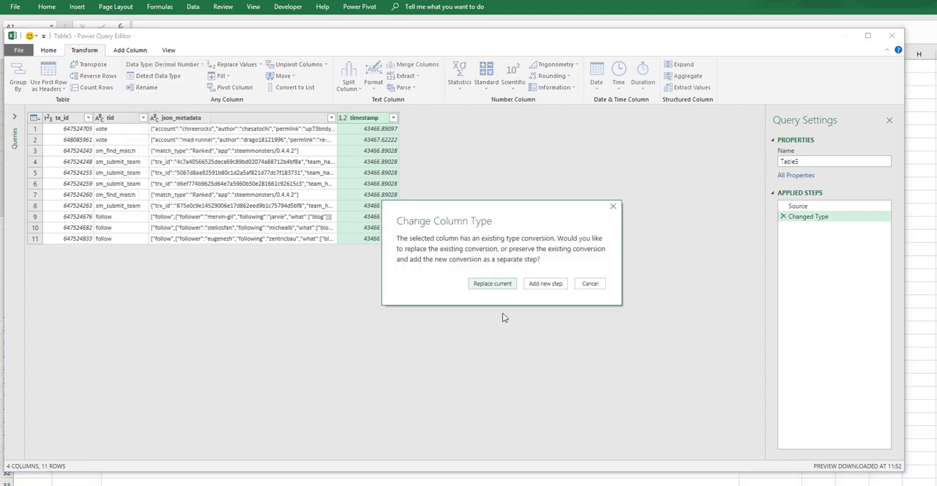
left_click(492, 284)
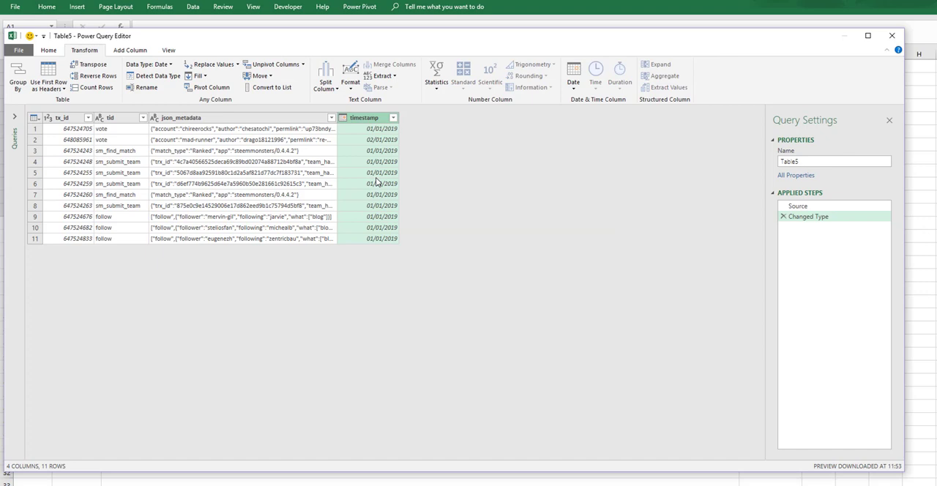
left_click(110, 117)
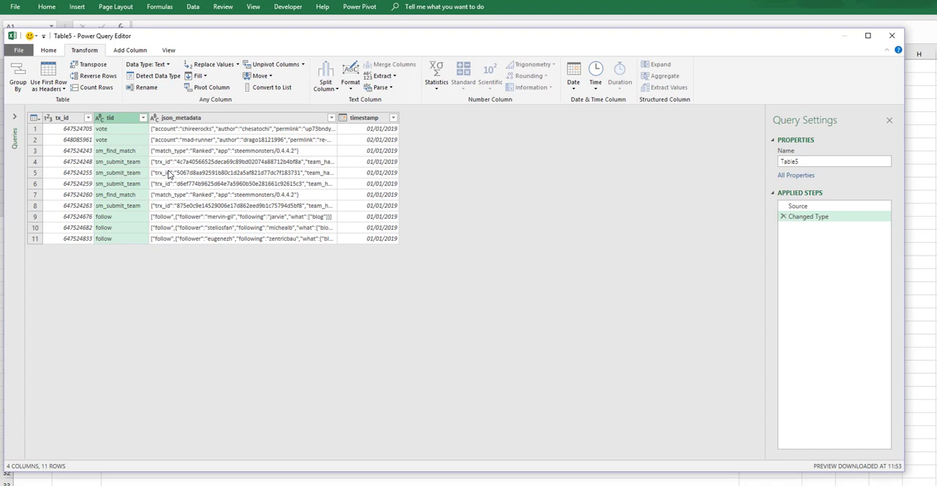
mouse_move(135, 222)
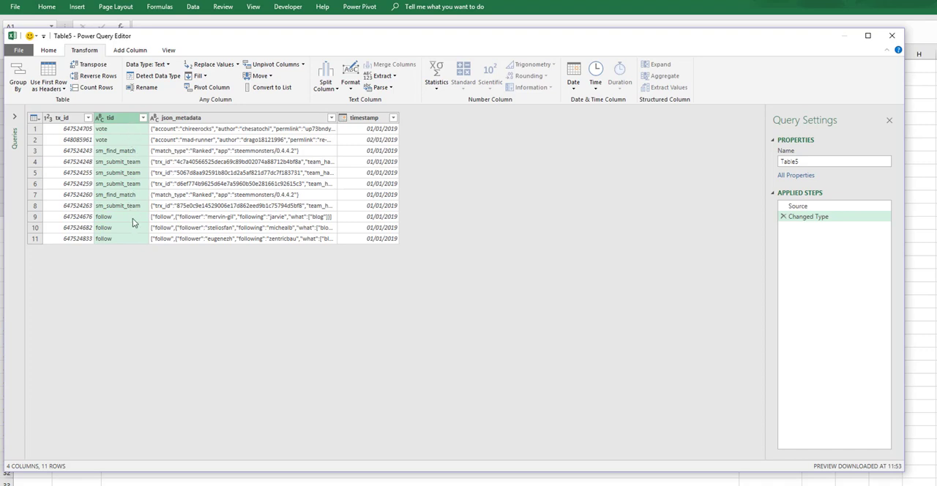
mouse_move(132, 240)
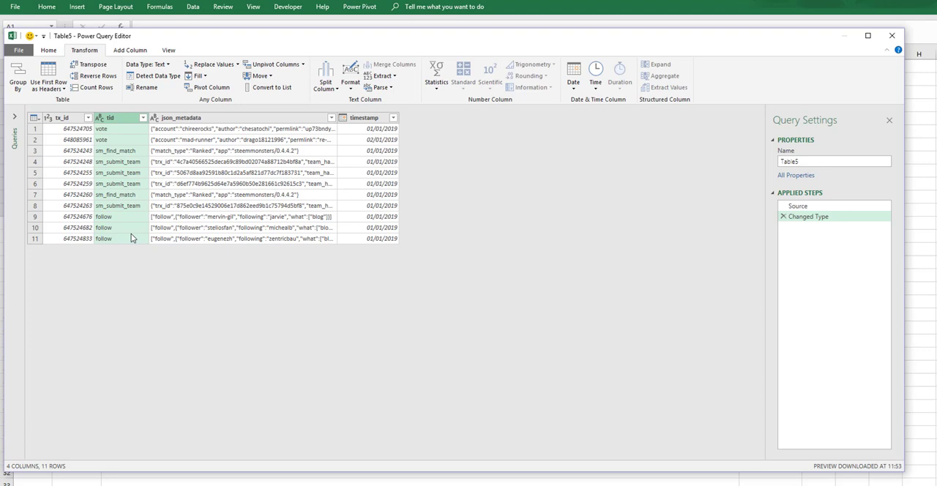
- Filter the tid column to keep only the follow rows
left_click(143, 117)
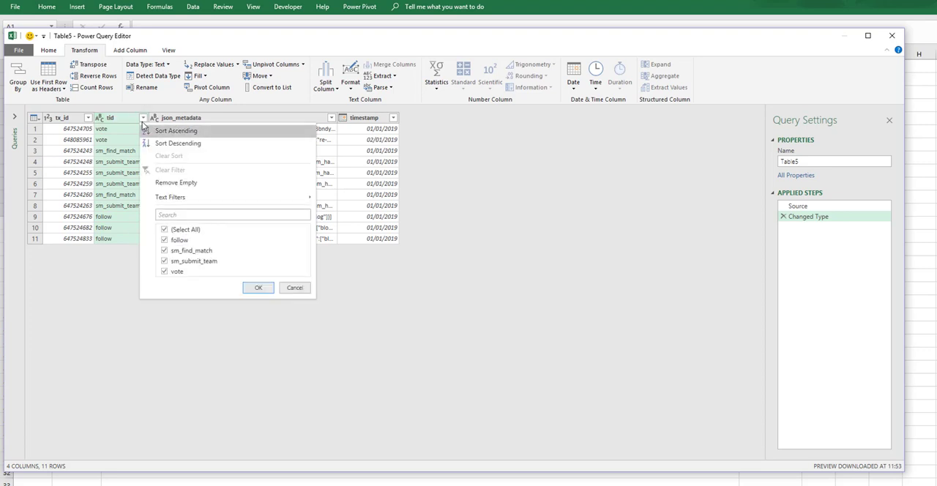
left_click(164, 229)
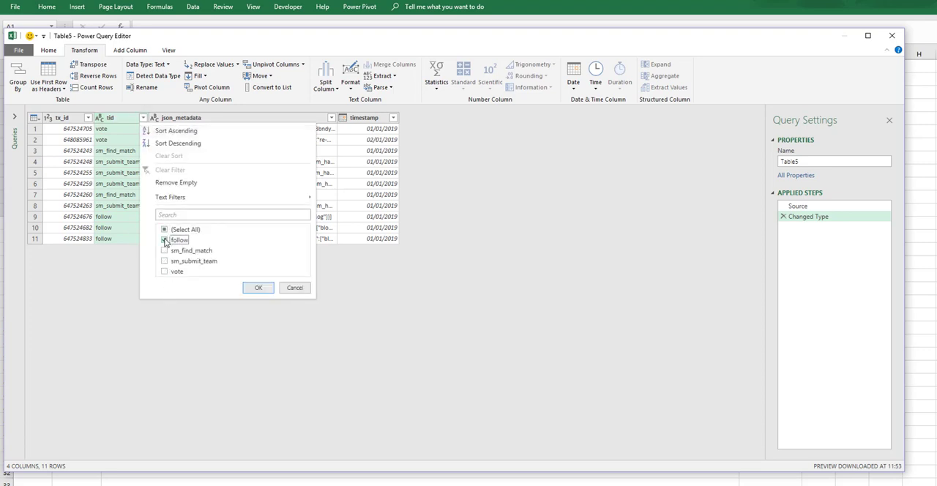
left_click(258, 287)
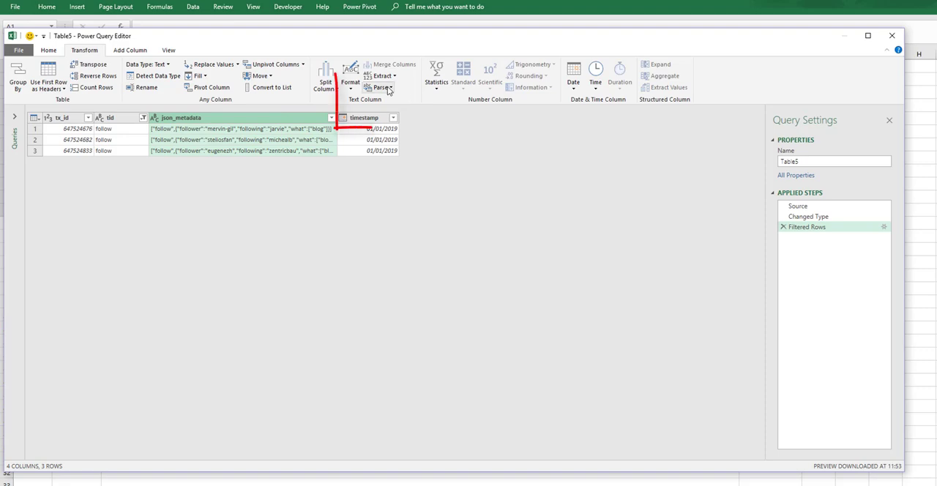
- Parse json_metadata as JSON and expand its lists into new rows
left_click(380, 76)
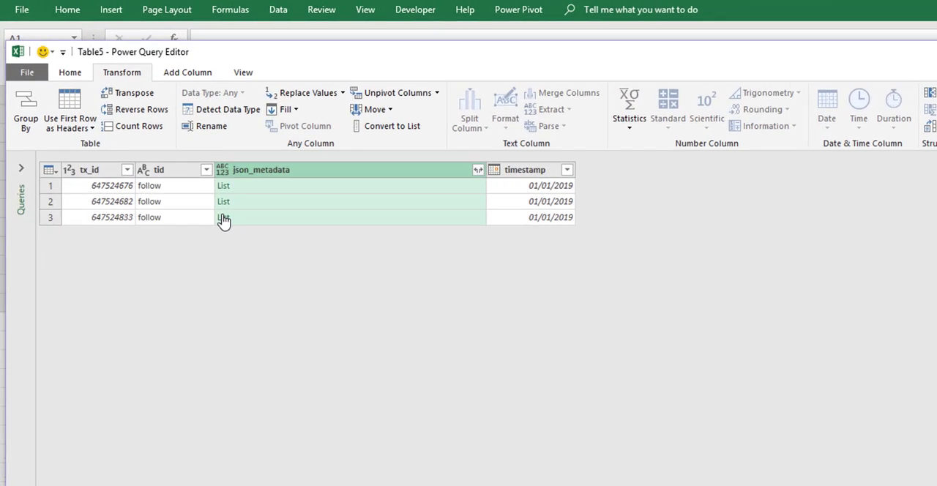
left_click(477, 170)
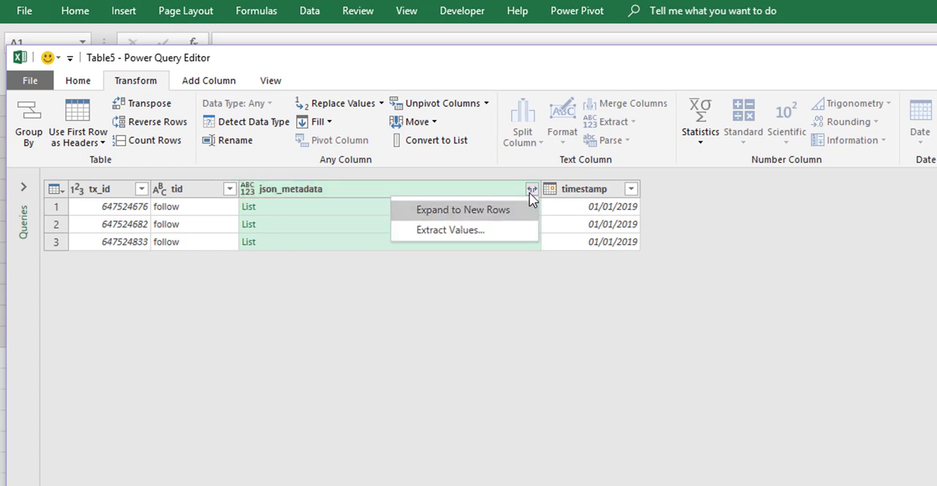
left_click(463, 209)
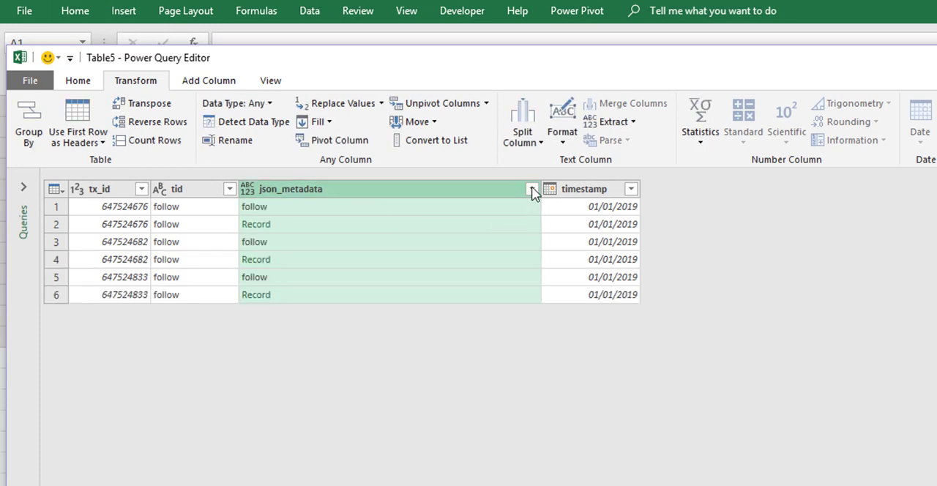
mouse_move(455, 218)
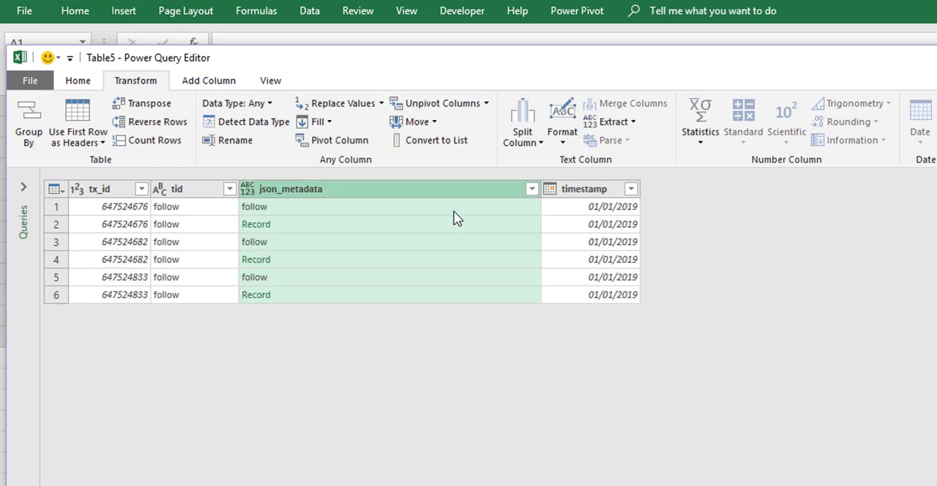
mouse_move(359, 219)
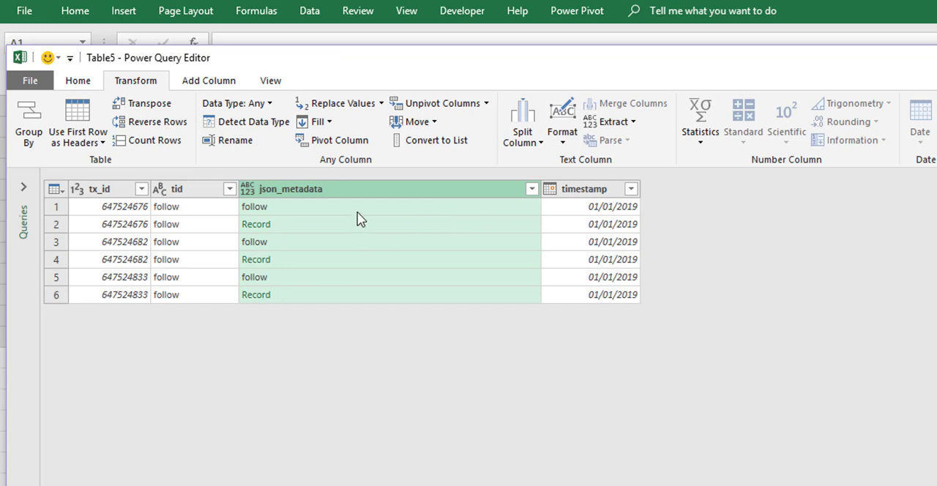
mouse_move(302, 215)
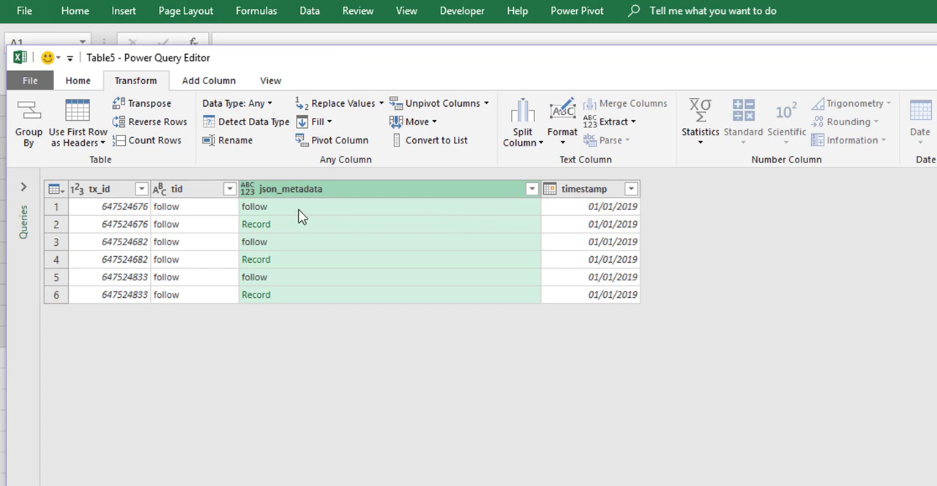
mouse_move(255, 225)
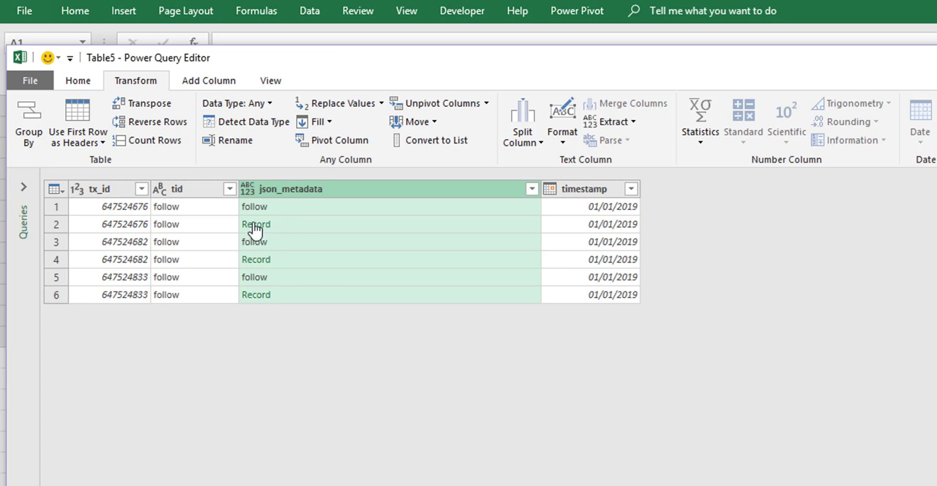
mouse_move(270, 223)
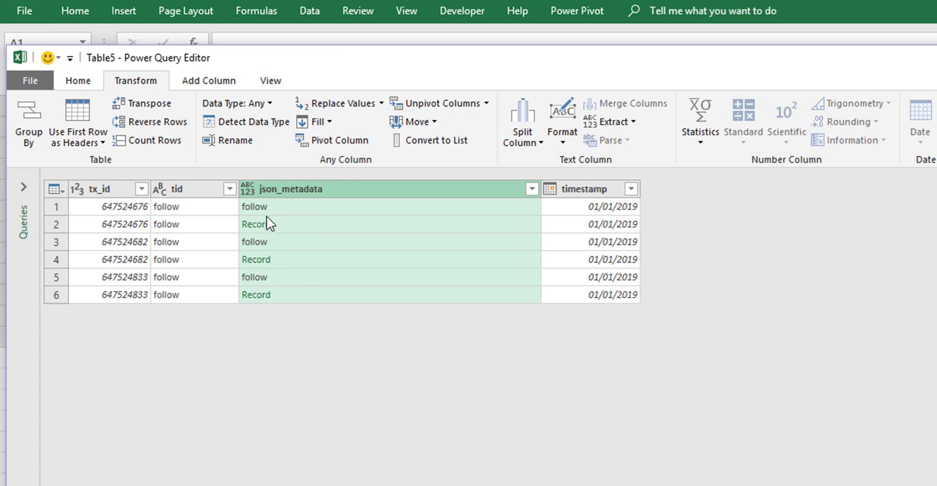
mouse_move(574, 231)
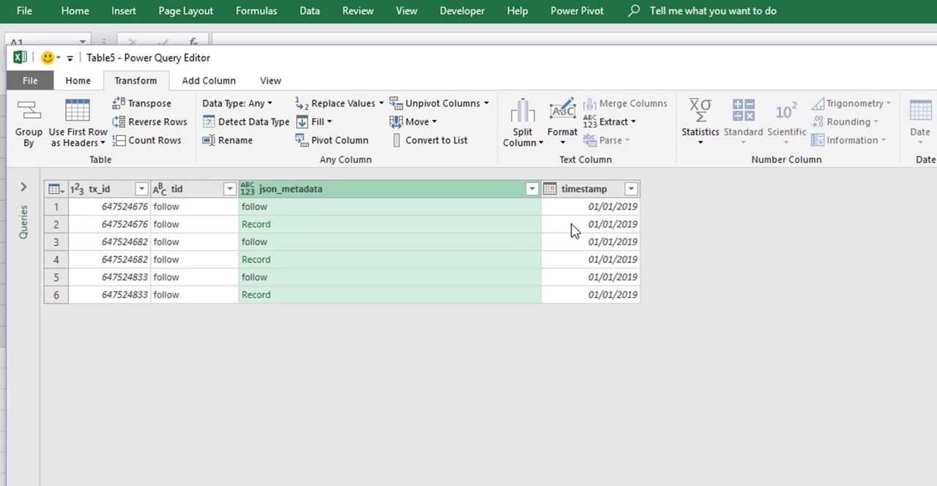
- Filter json_metadata to Record rows only and expand into follower, following and what columns without prefixes
left_click(532, 187)
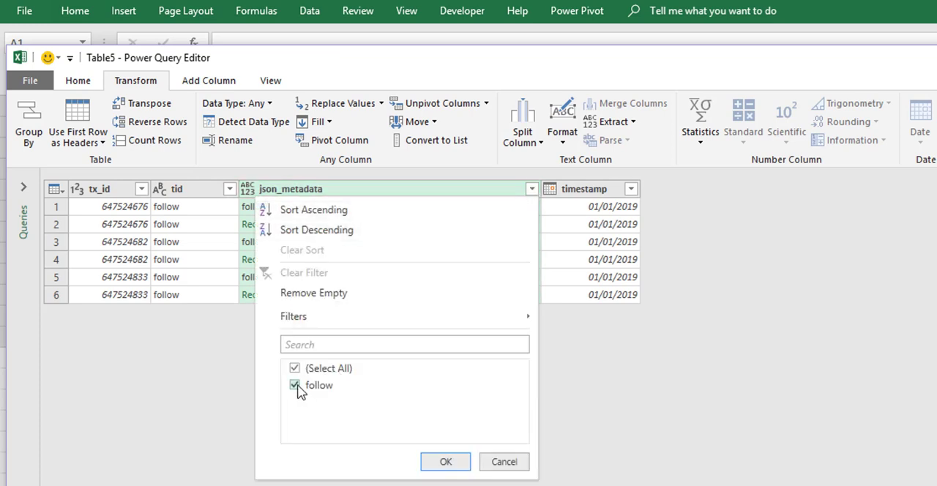
left_click(445, 461)
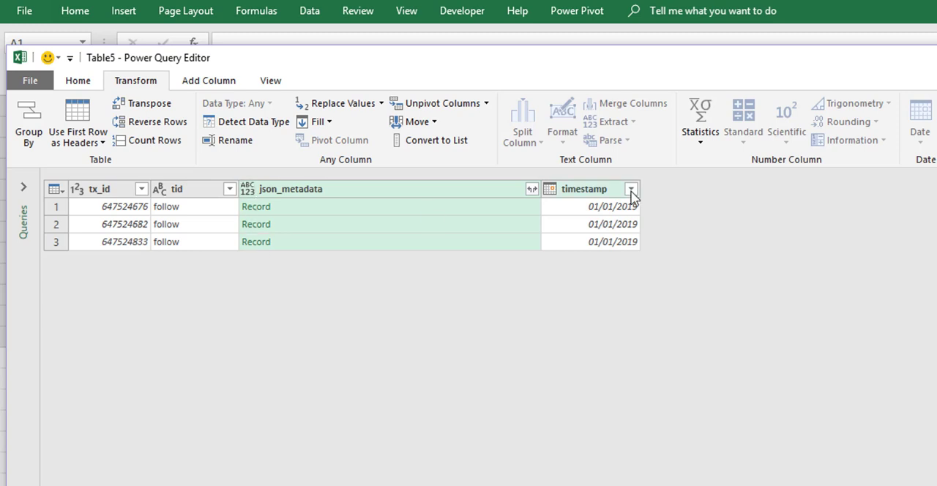
left_click(532, 189)
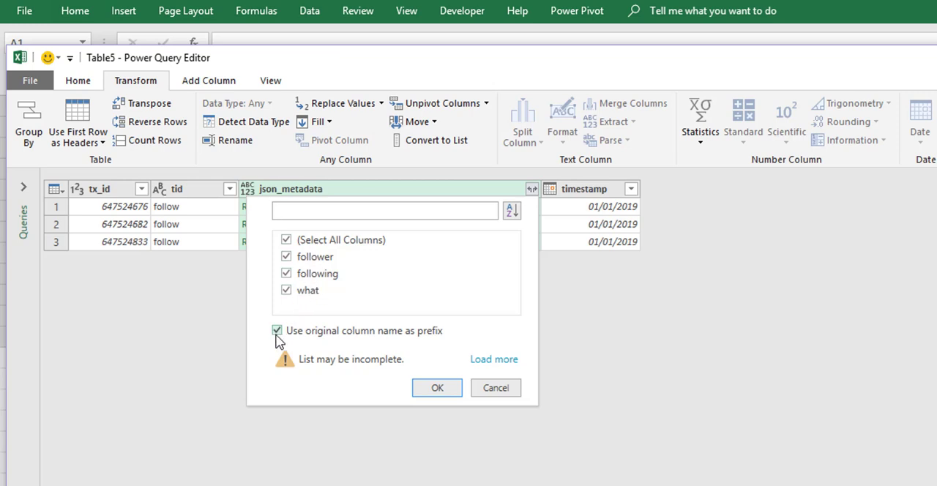
left_click(436, 388)
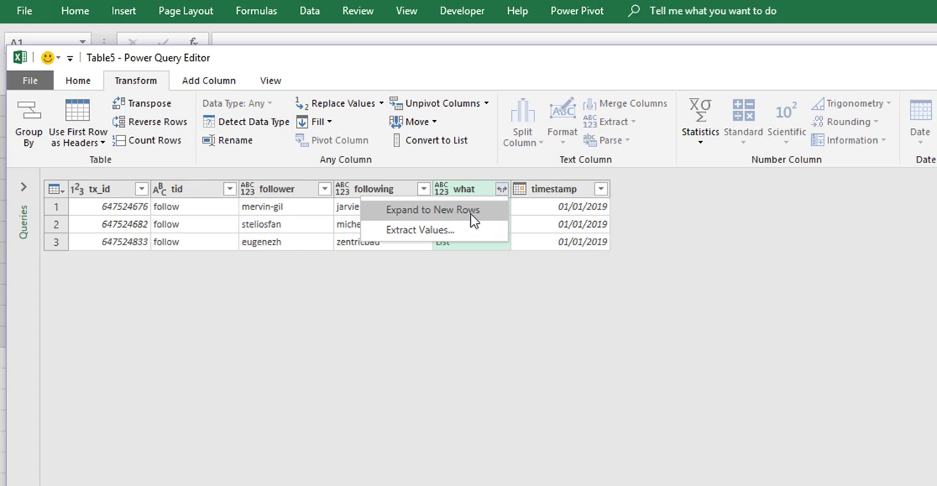
- Expand the what lists into new rows, giving what = blog, and show the Queries pane
left_click(430, 209)
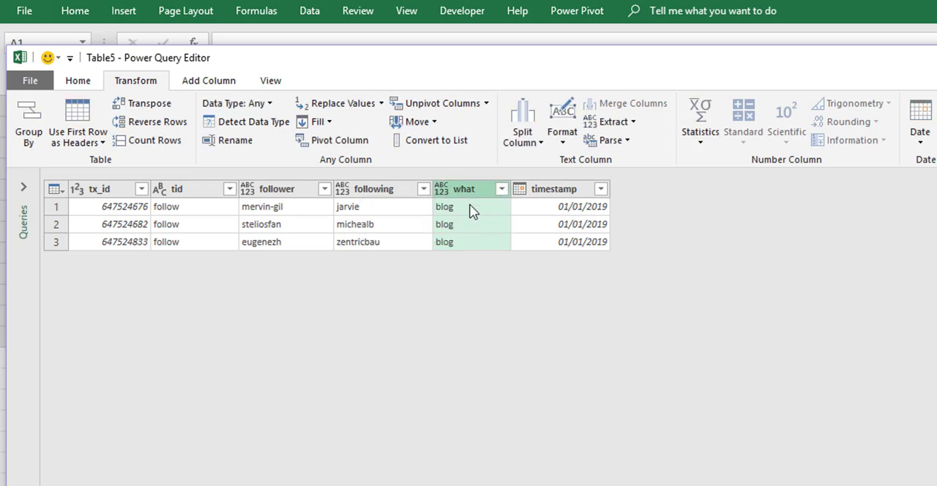
mouse_move(367, 205)
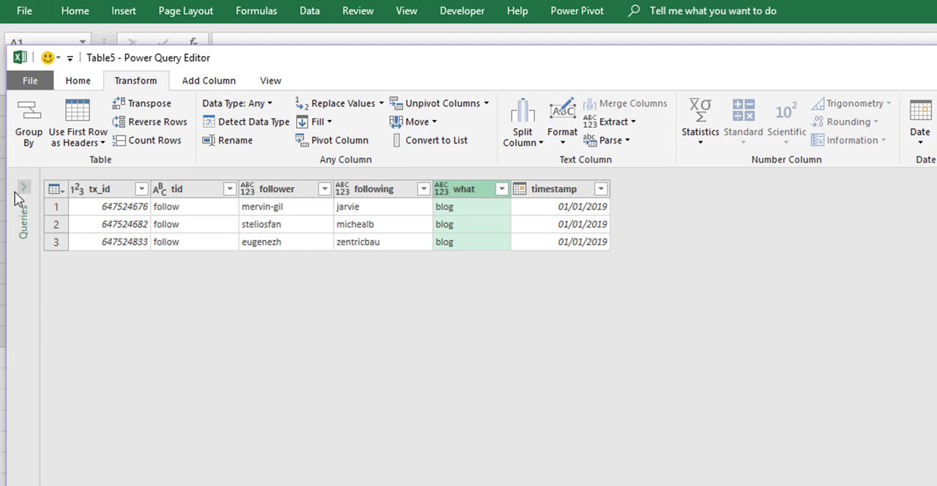
left_click(20, 185)
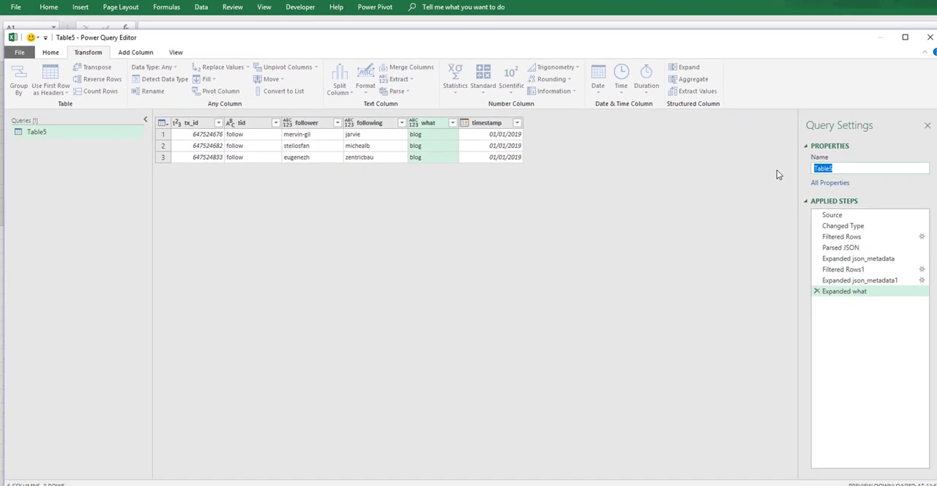
- Rename the query to follow, duplicate it, and cut the copy back to its Changed Type step
type("follow")
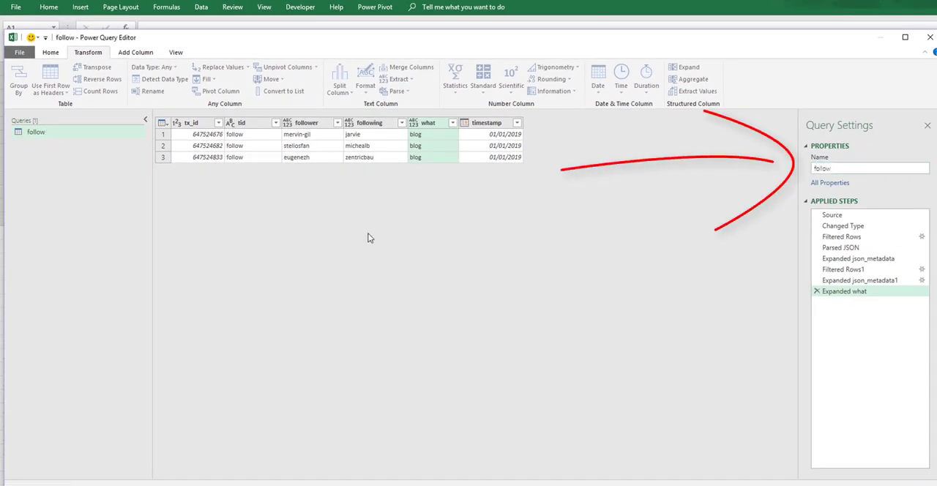
right_click(35, 132)
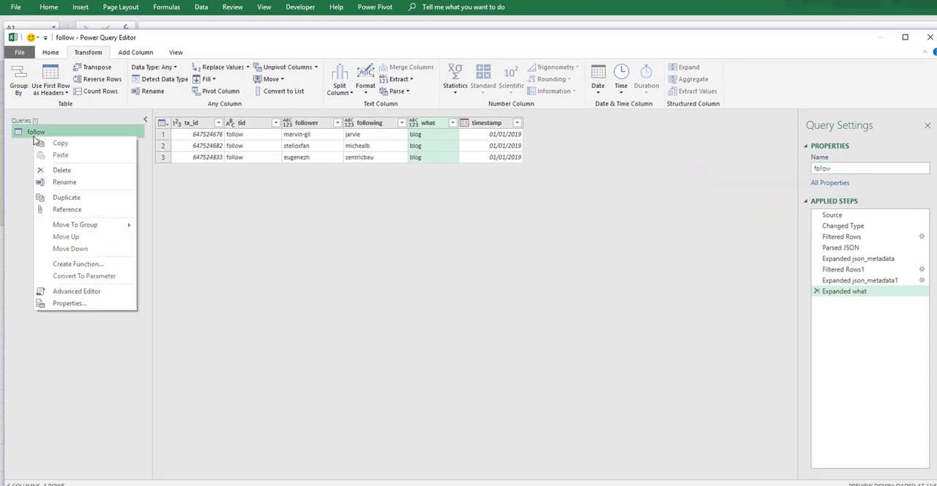
left_click(66, 196)
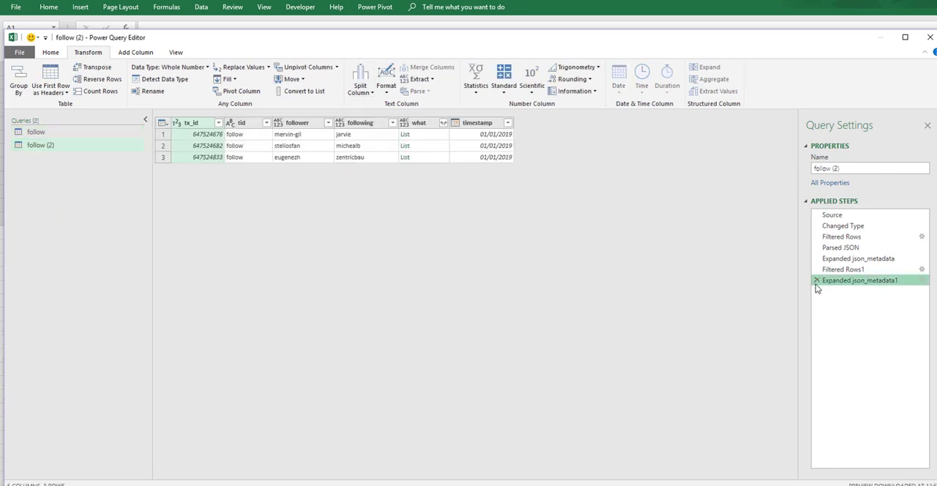
left_click(858, 258)
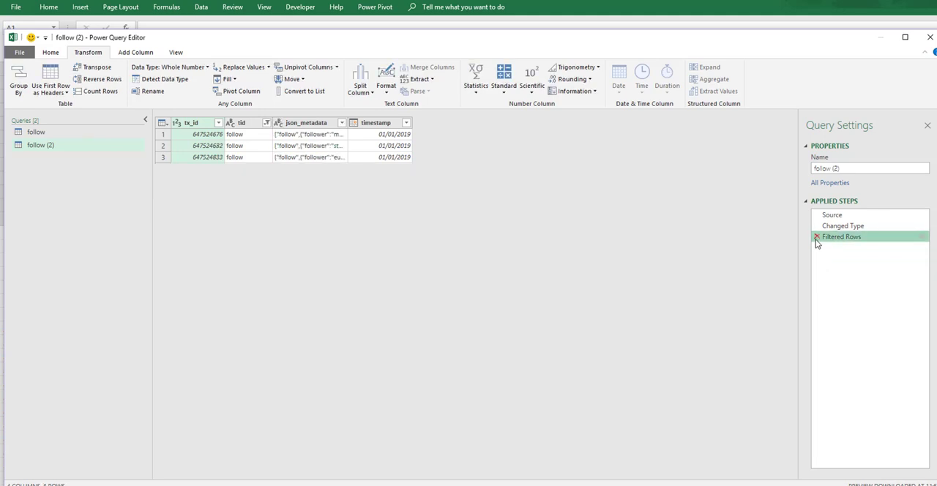
left_click(818, 237)
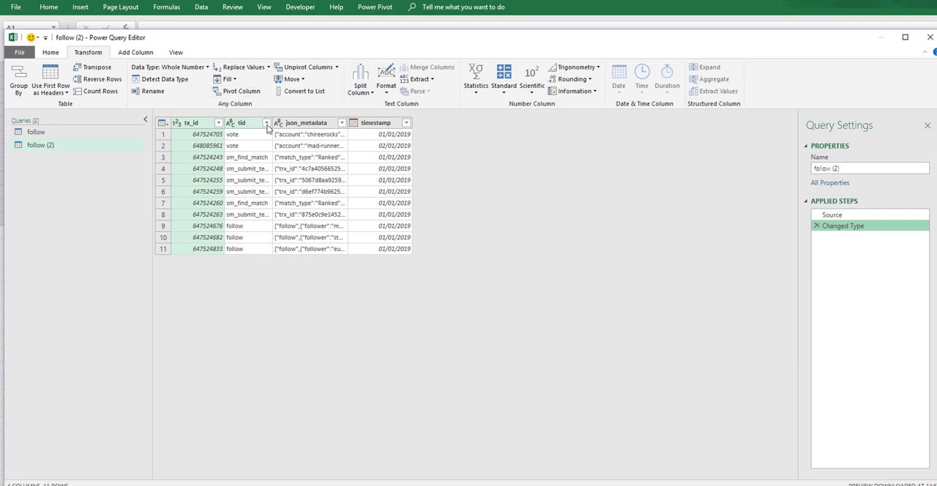
- Filter tid to sm_find_match and rename the copied query to sm_find
left_click(266, 123)
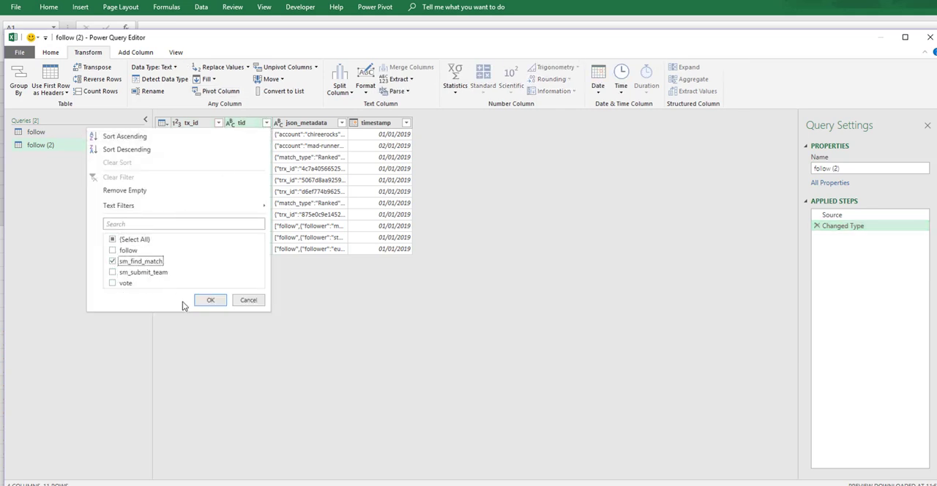
left_click(211, 301)
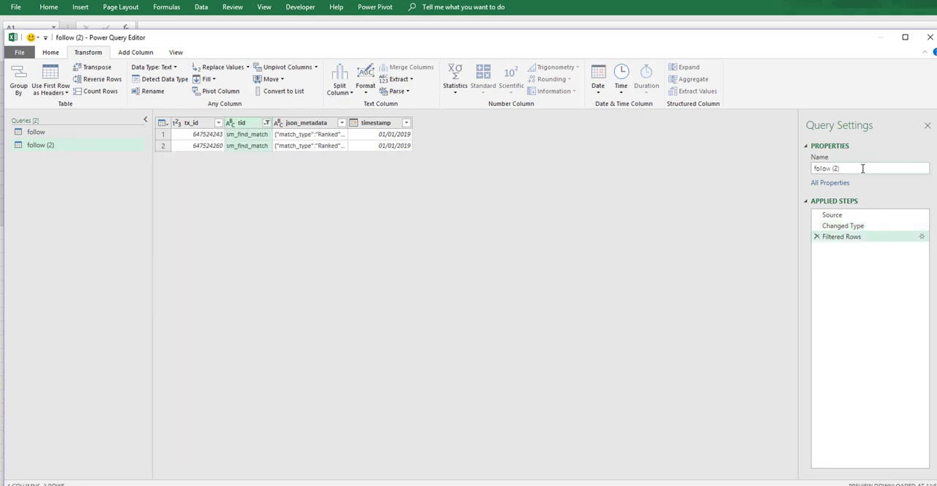
type("sm_find")
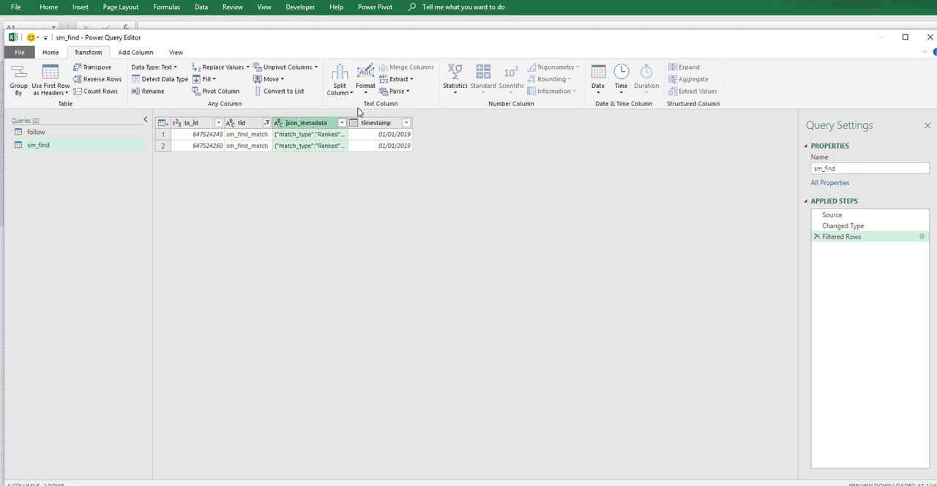
- Parse json_metadata as JSON and expand it into match_type and app columns without prefixes
left_click(394, 91)
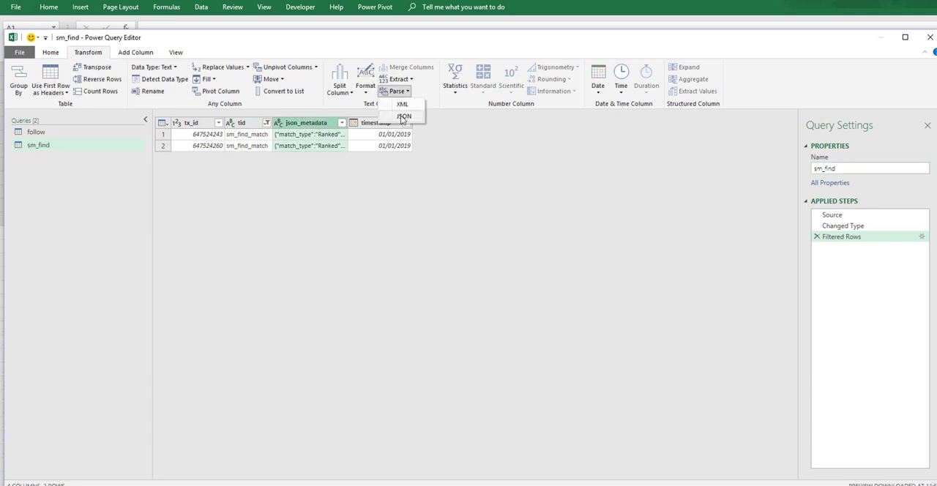
left_click(404, 117)
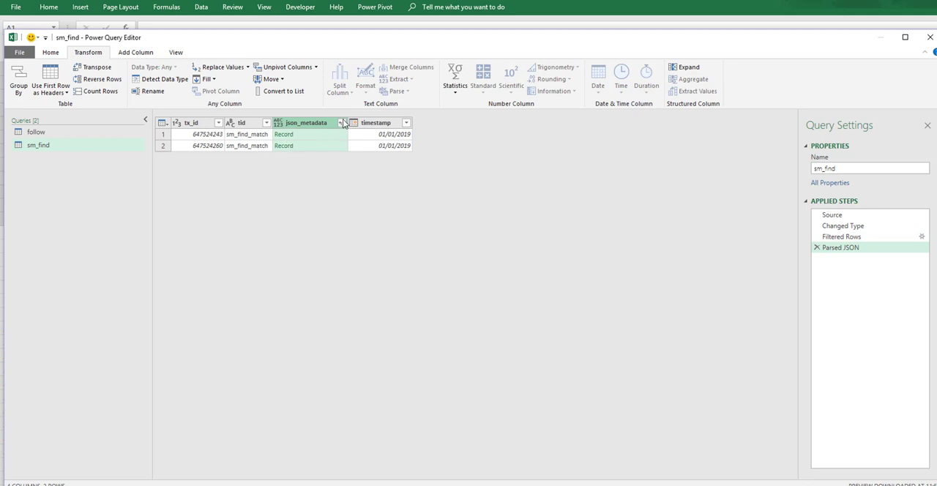
left_click(341, 123)
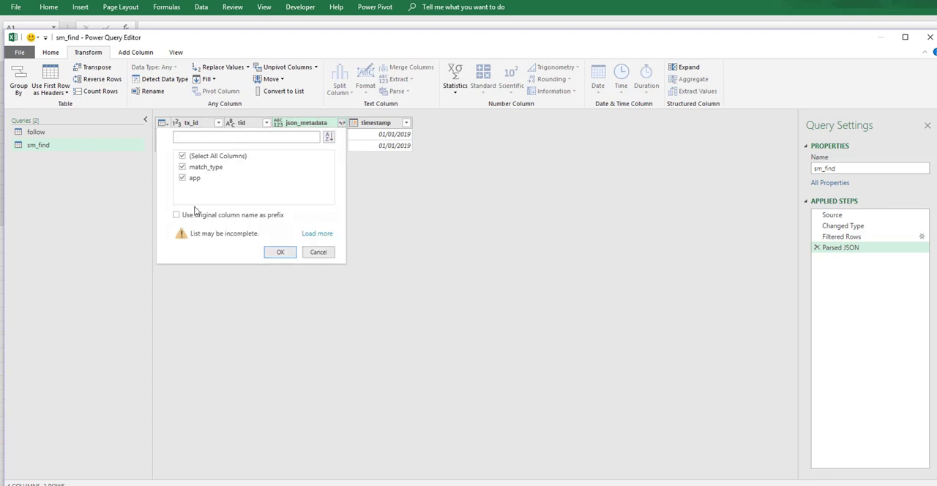
left_click(279, 252)
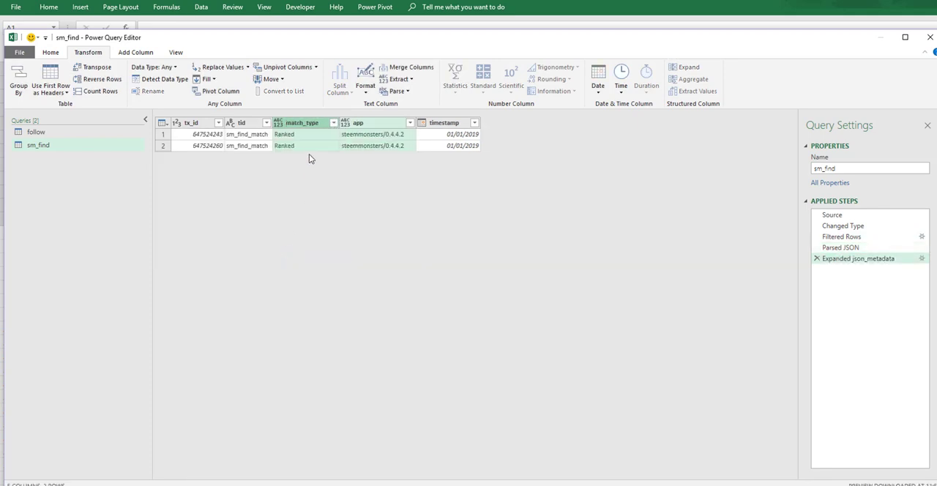
mouse_move(365, 143)
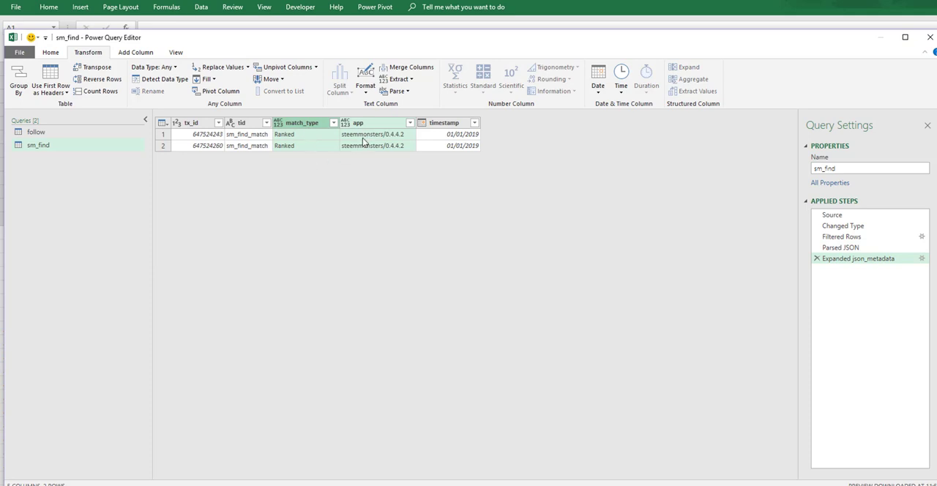
mouse_move(47, 164)
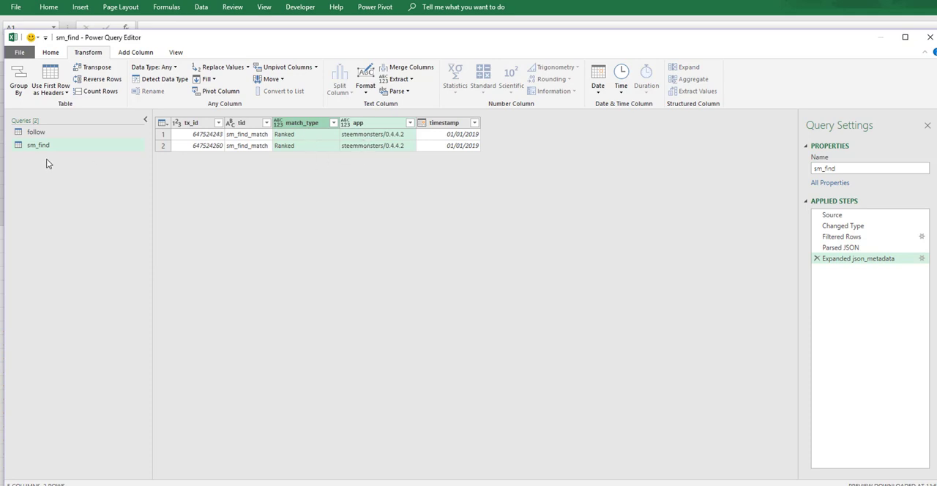
- Duplicate sm_find, filter tid to sm_submit_team, and rename the new query sm_sumbit
right_click(38, 145)
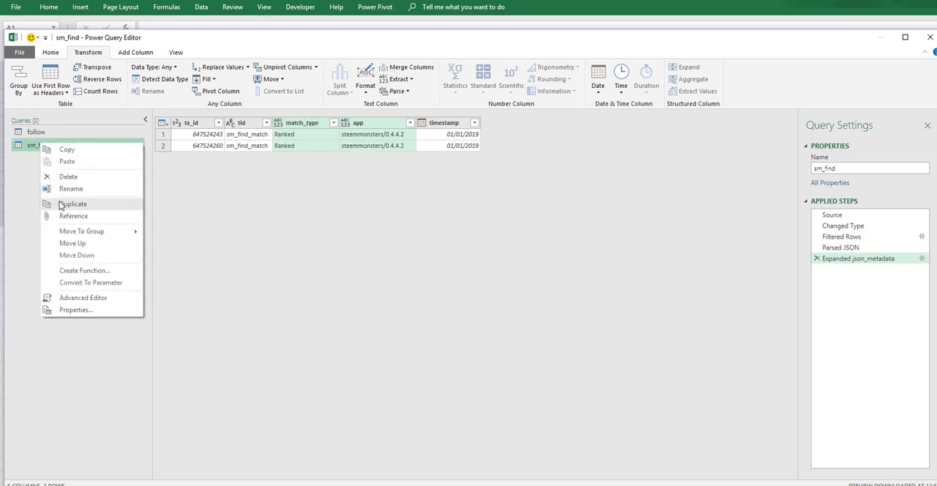
left_click(73, 204)
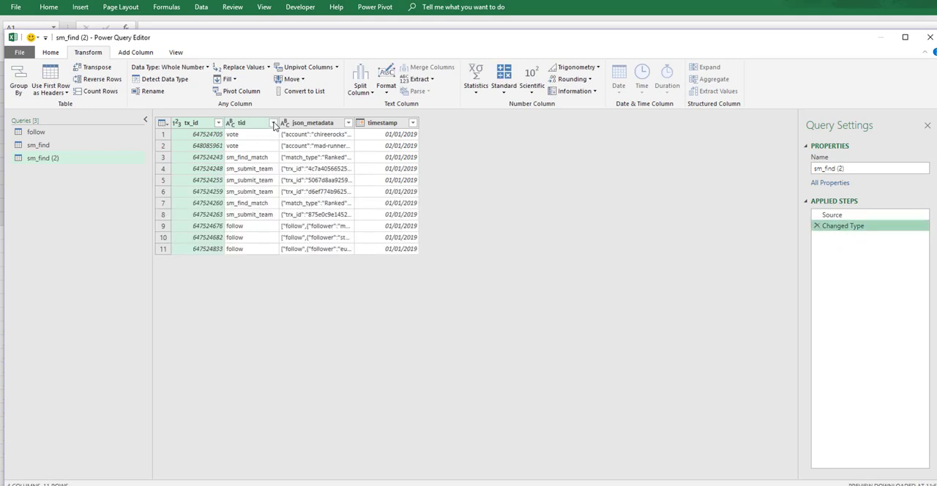
left_click(272, 123)
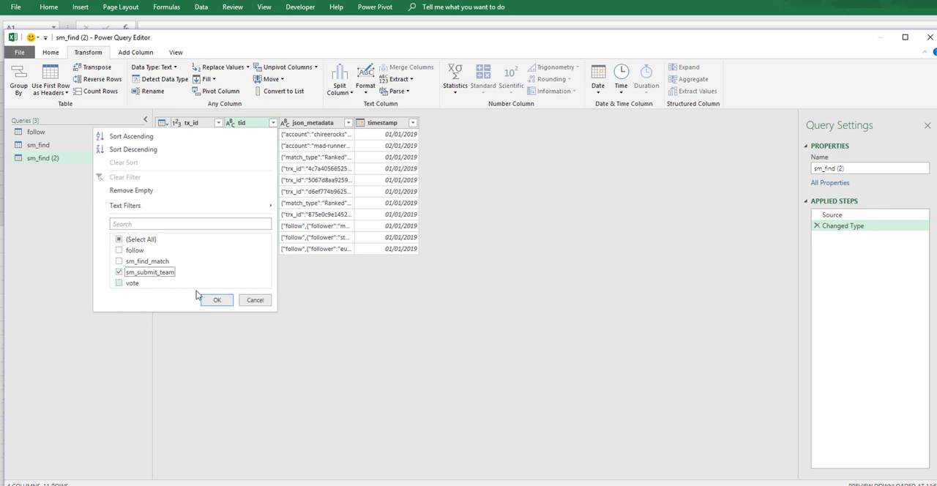
left_click(217, 300)
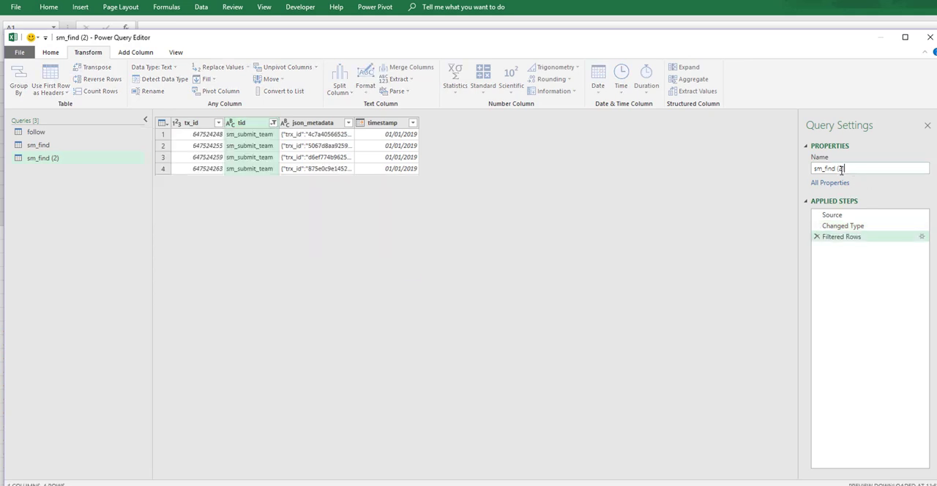
type("sm_subm")
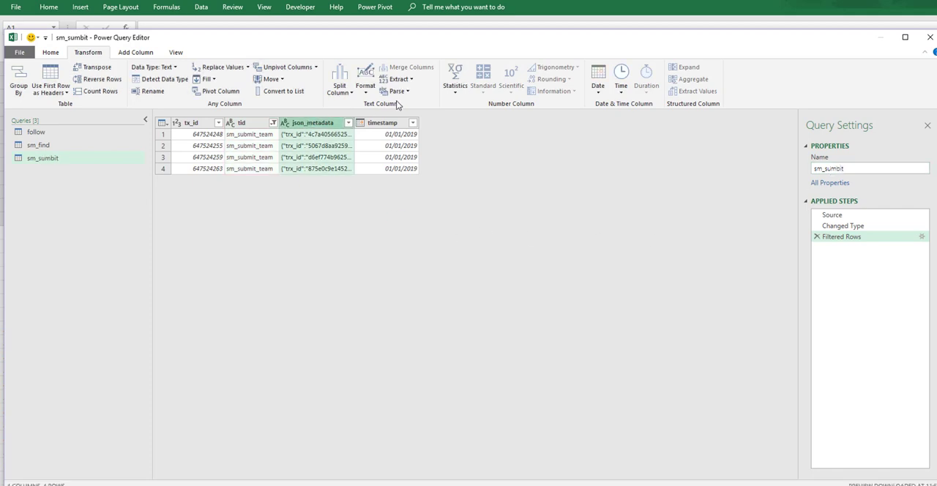
- Parse json_metadata as JSON and expand all its team fields into columns
left_click(398, 90)
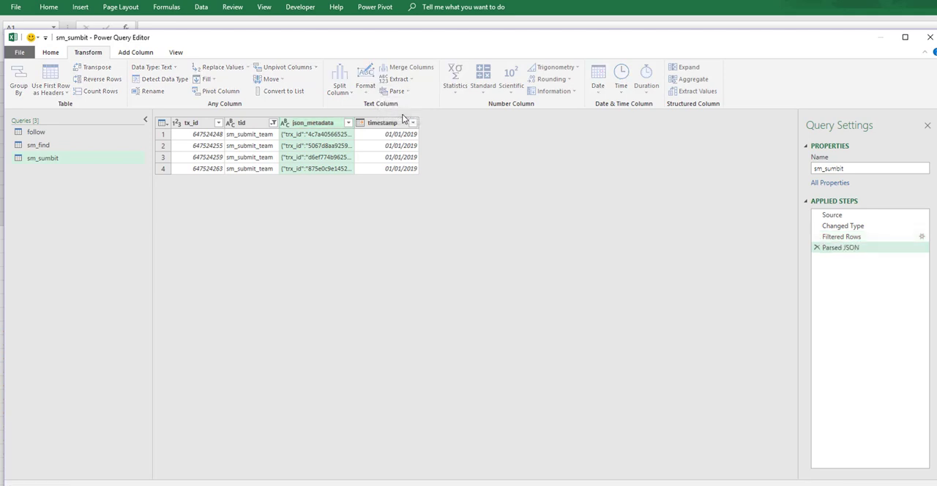
left_click(348, 123)
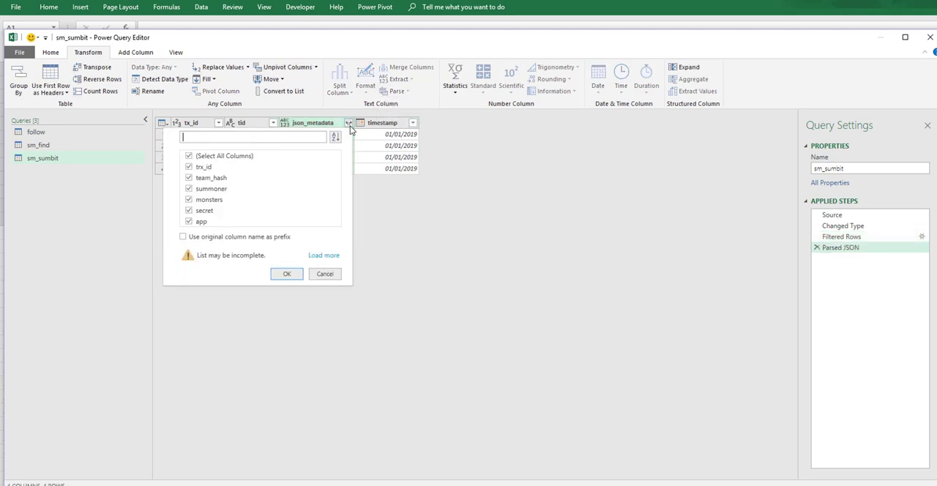
left_click(287, 272)
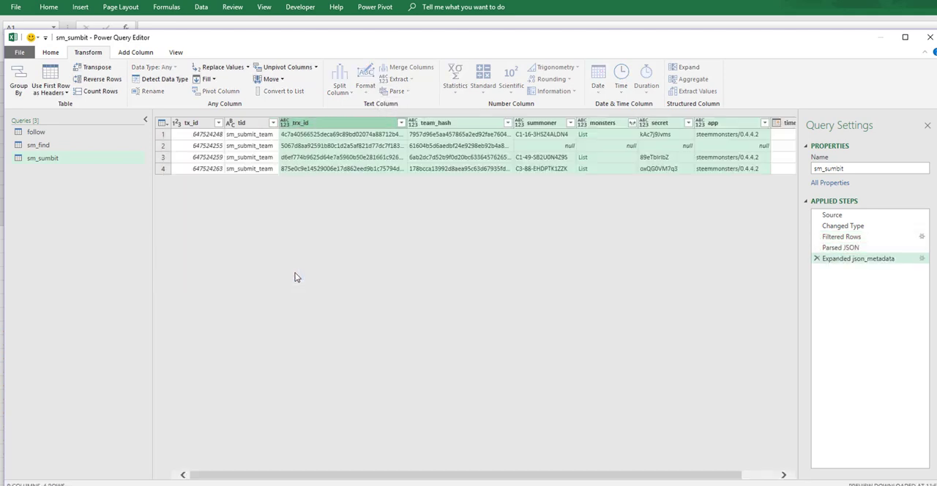
mouse_move(455, 191)
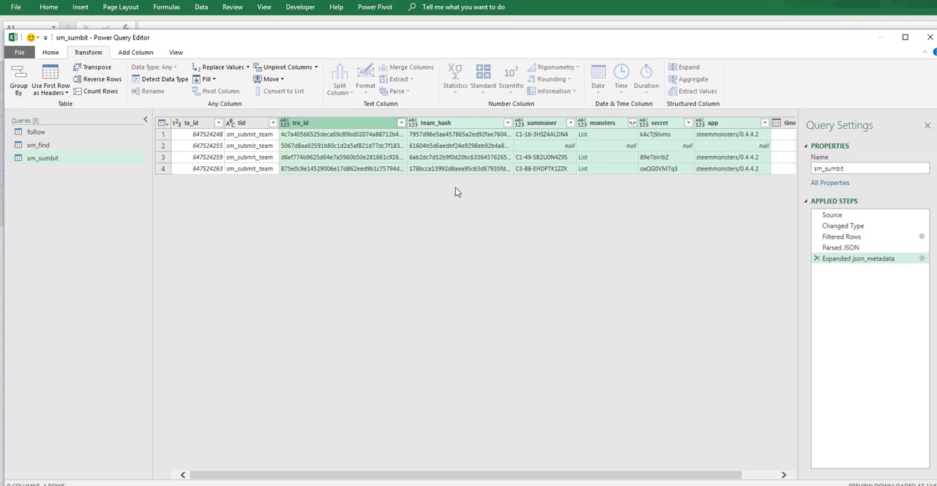
mouse_move(571, 157)
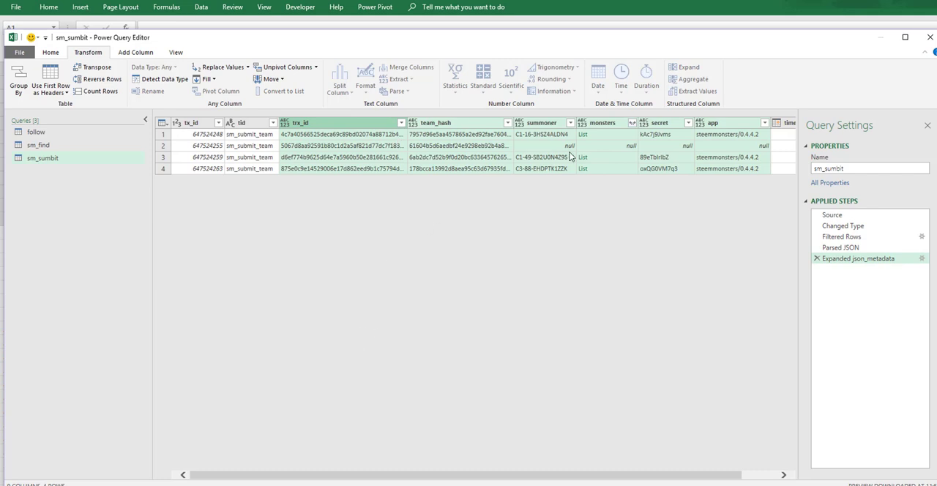
- Expand each monsters list into separate rows, yielding sixteen rows
left_click(633, 123)
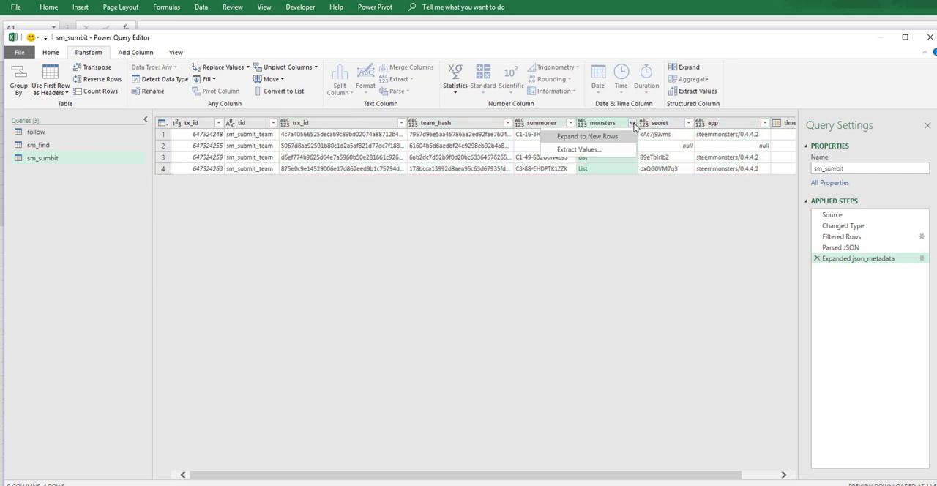
left_click(588, 136)
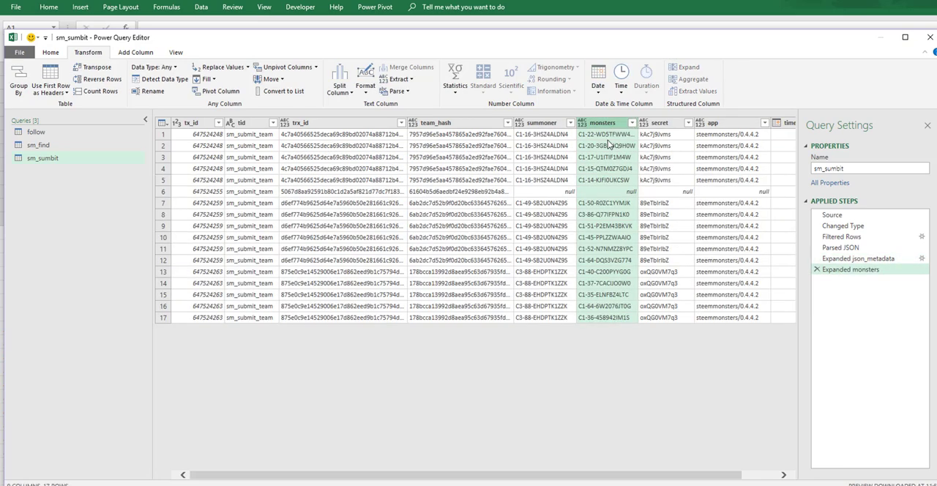
scroll("right", 3)
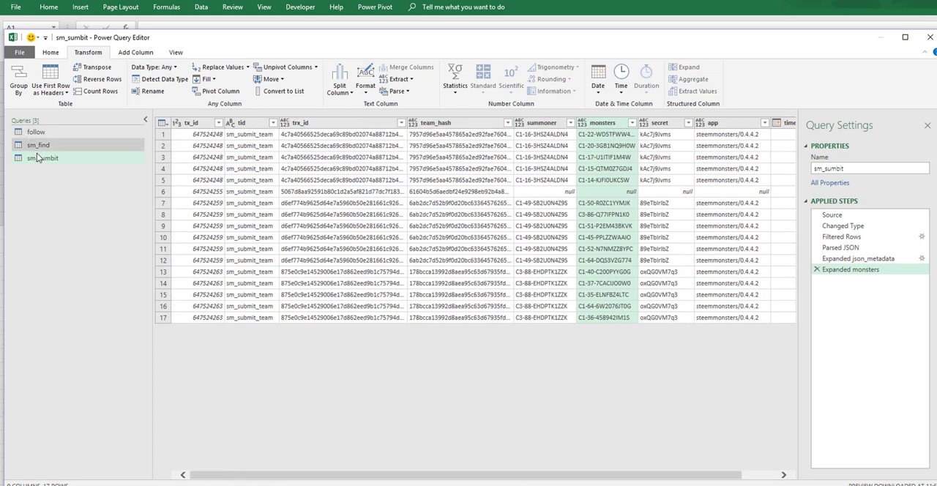
- Duplicate sm_sumbit and remove the copy's steps after Changed Type
right_click(43, 158)
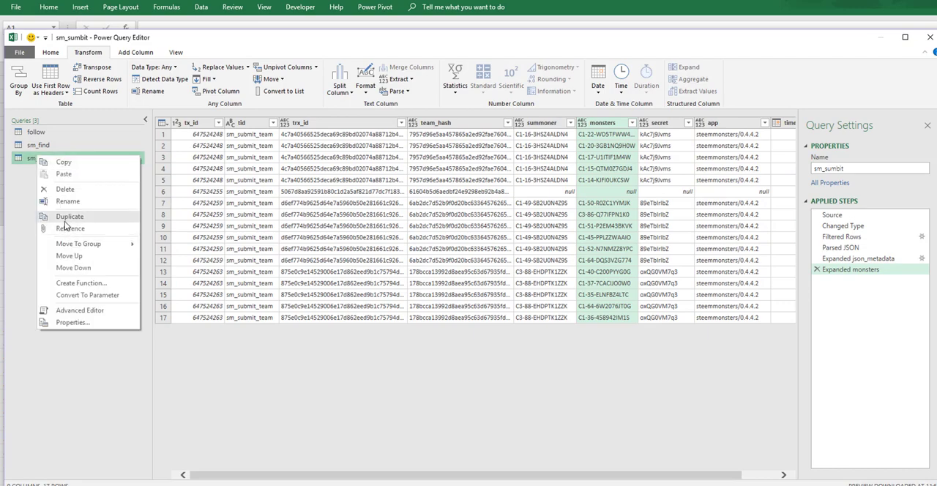
left_click(70, 217)
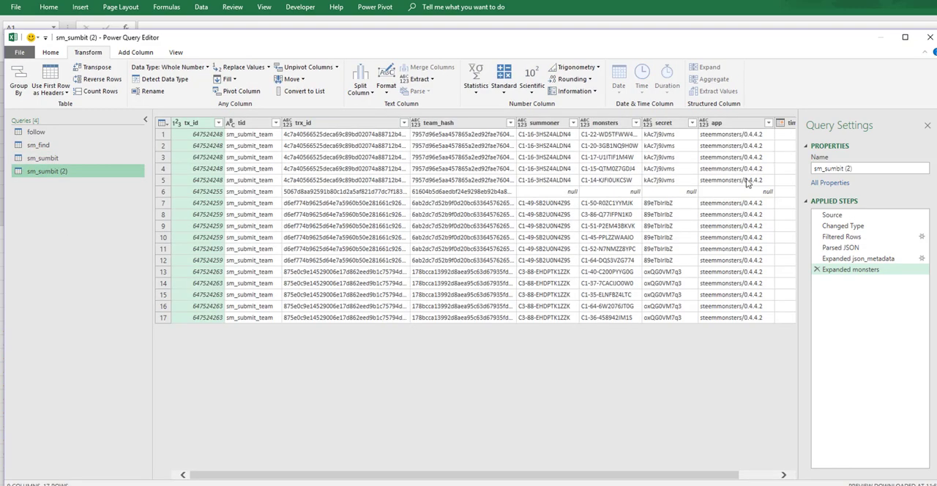
left_click(818, 269)
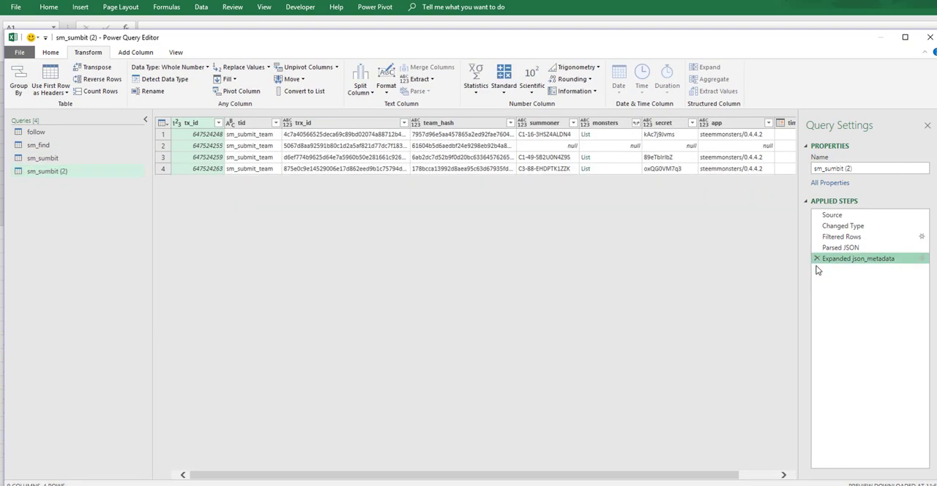
left_click(842, 237)
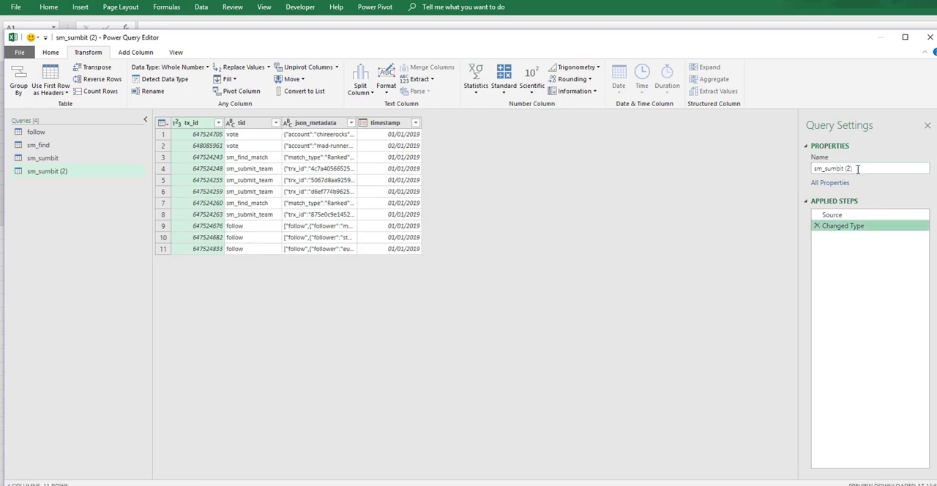
- Filter tid to vote and rename the new query vote
left_click(277, 123)
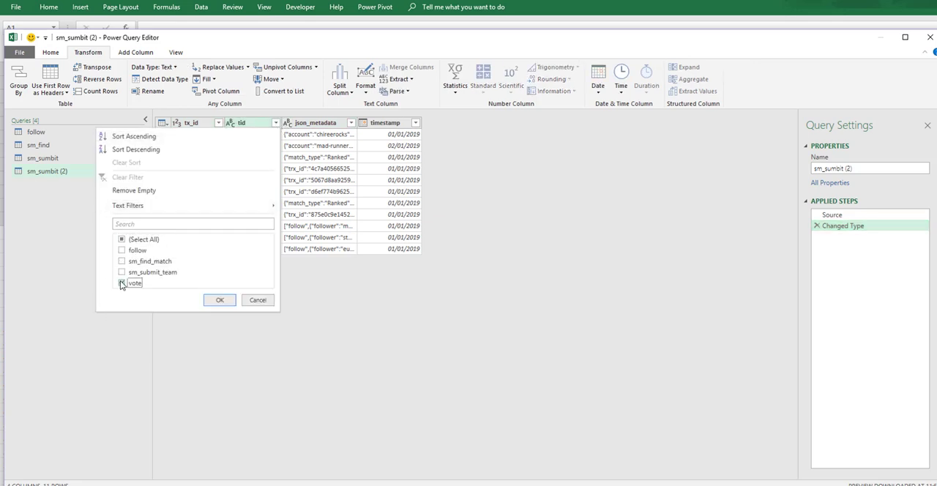
left_click(220, 298)
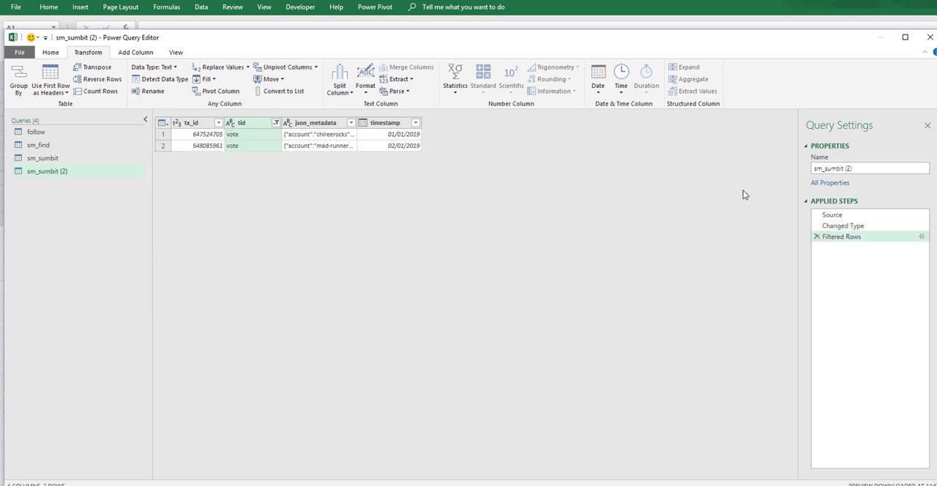
type("vote")
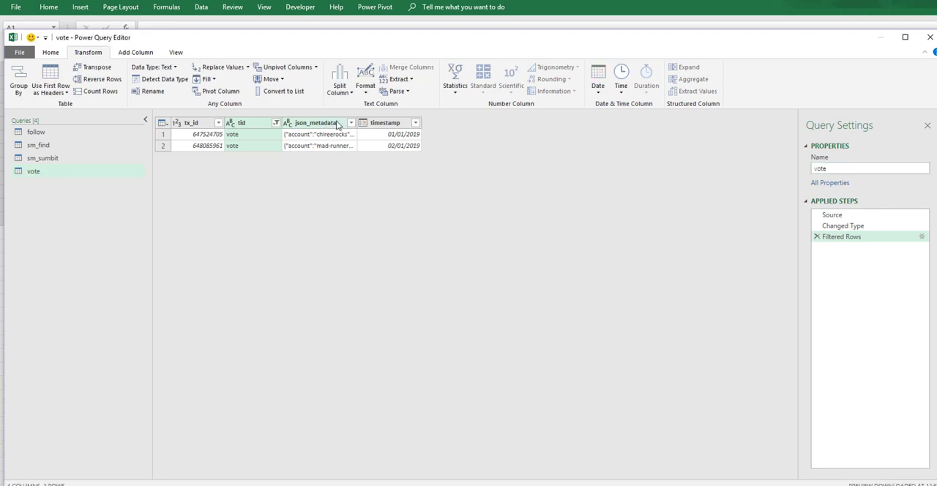
- Parse json_metadata as JSON and expand it into account, author, permlink and app columns
left_click(396, 91)
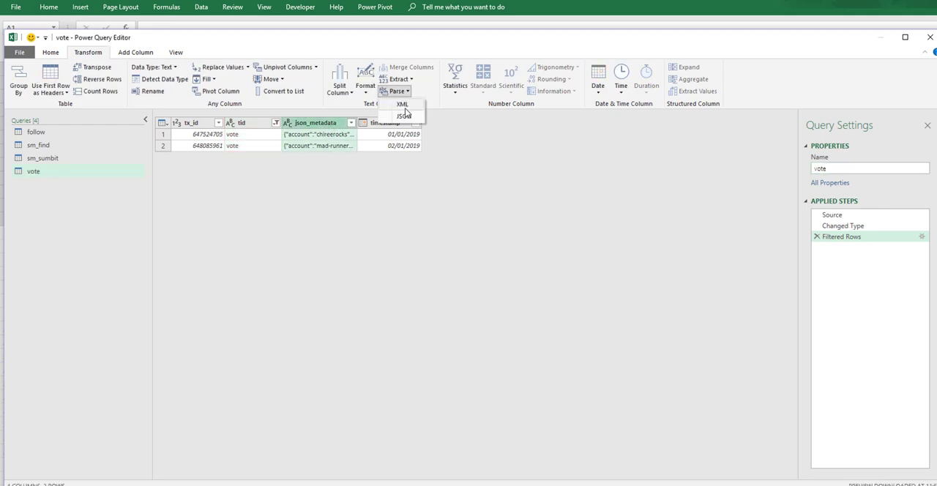
left_click(405, 116)
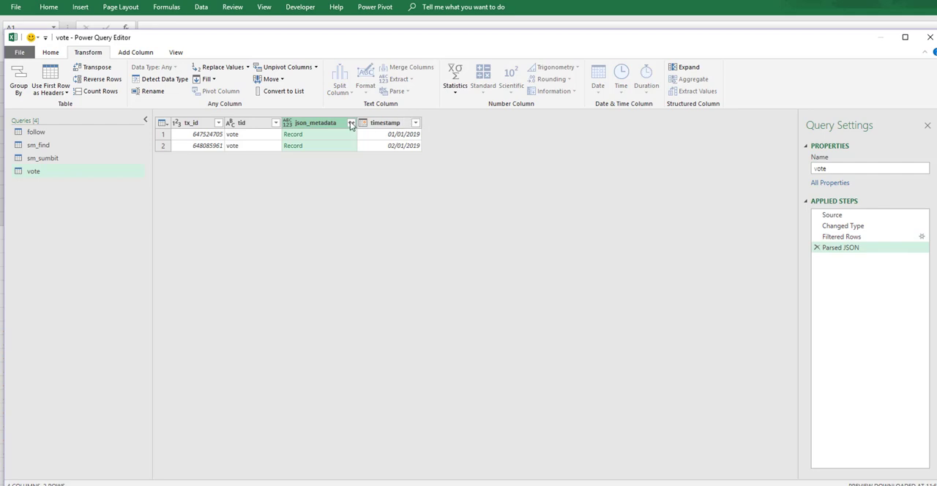
left_click(352, 123)
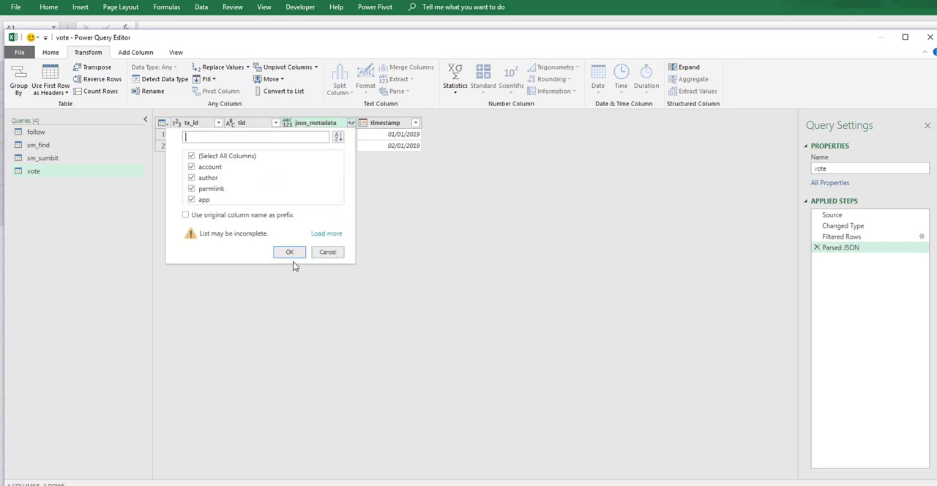
left_click(290, 252)
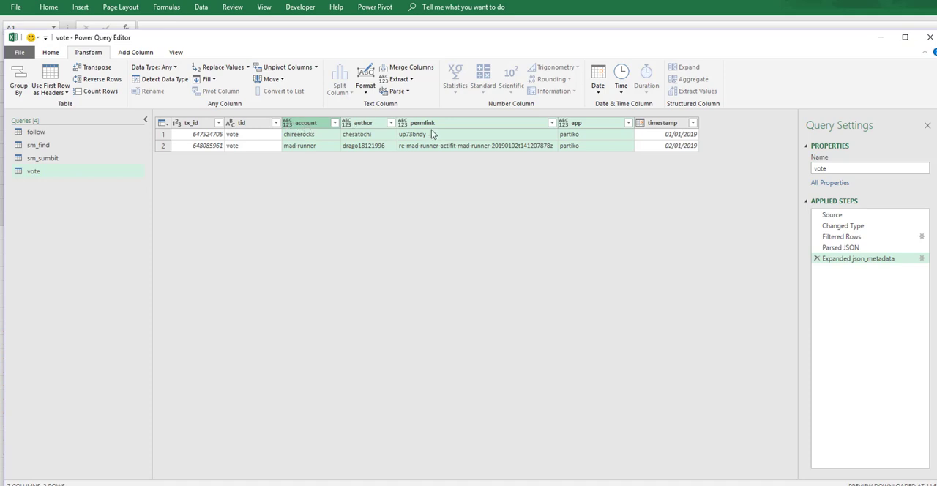
mouse_move(309, 139)
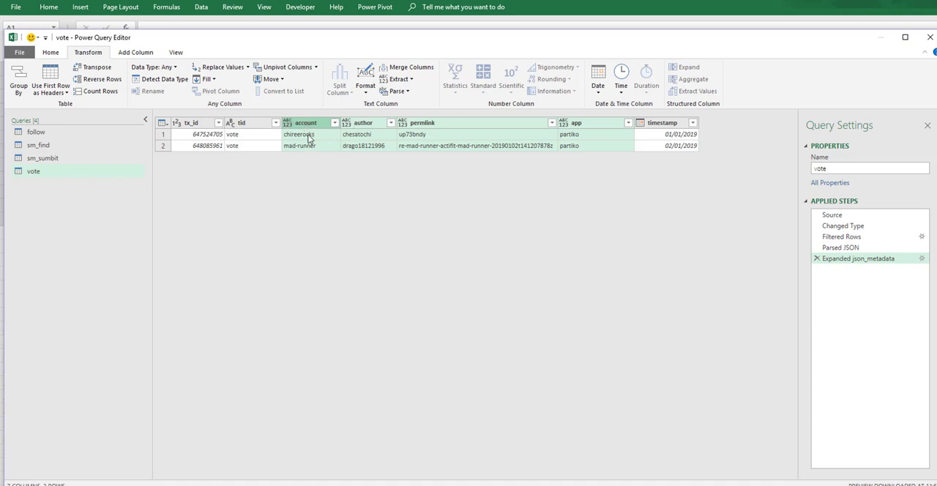
mouse_move(319, 141)
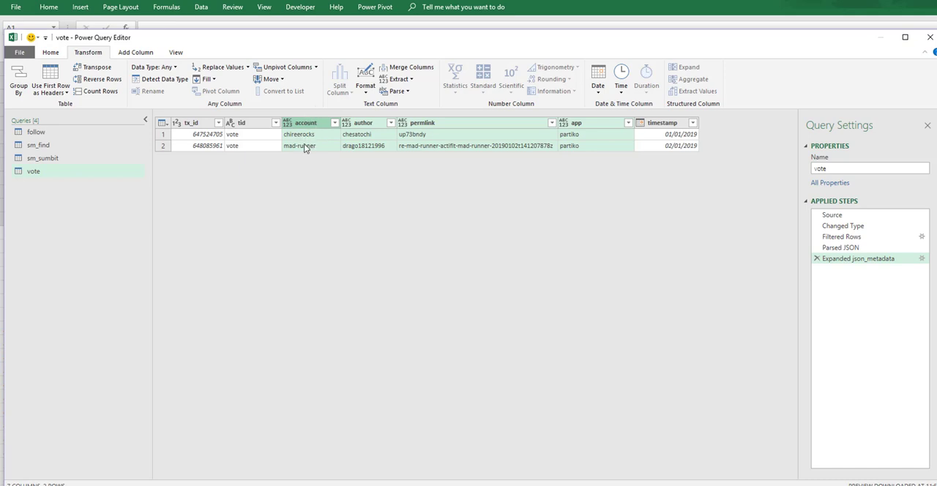
mouse_move(311, 149)
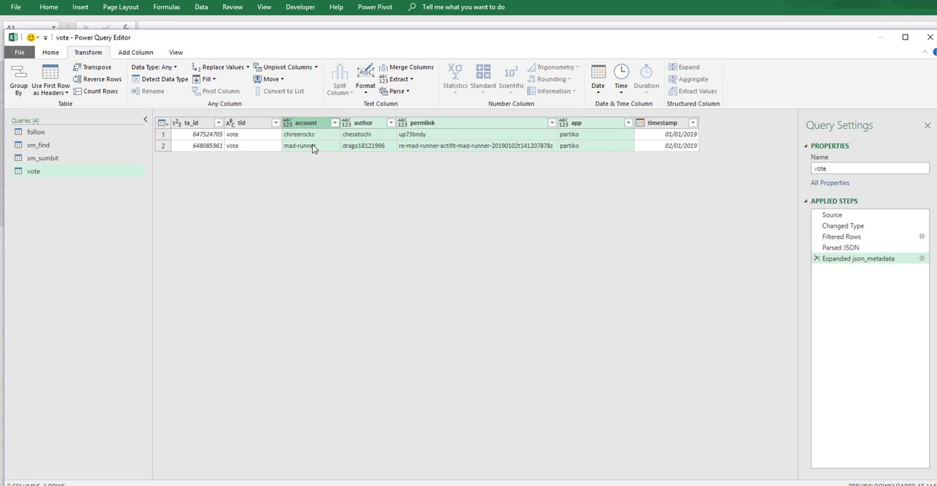
- Duplicate the vote query to create vote (2)
left_click(38, 145)
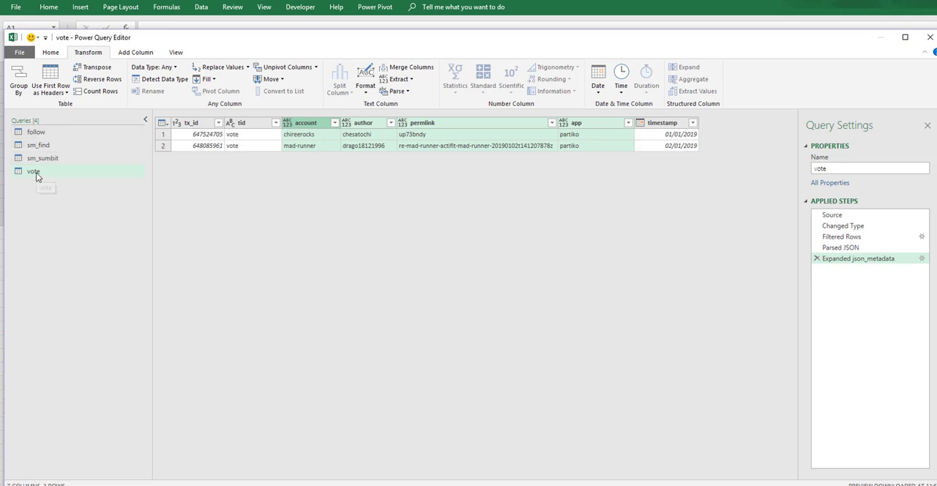
right_click(33, 171)
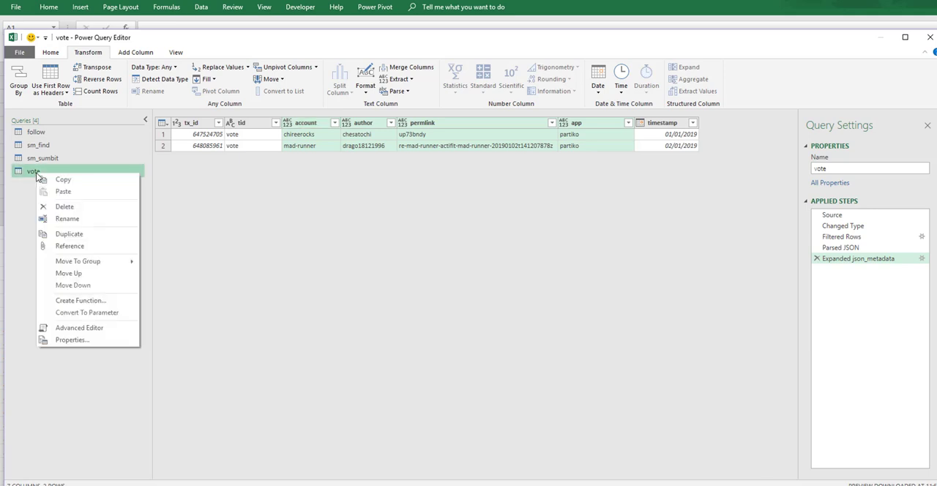
left_click(70, 234)
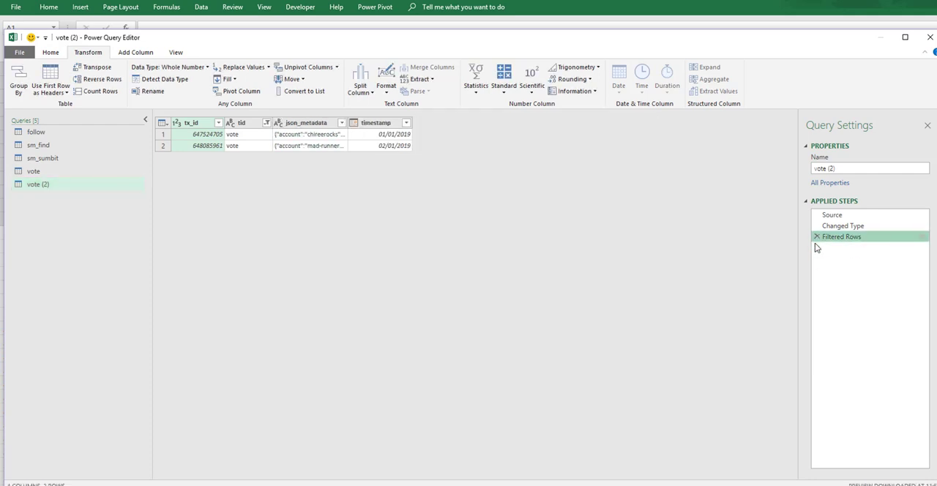
- Remove the Filtered Rows step and filter tid to keep vote and sm_submit_team rows
left_click(817, 237)
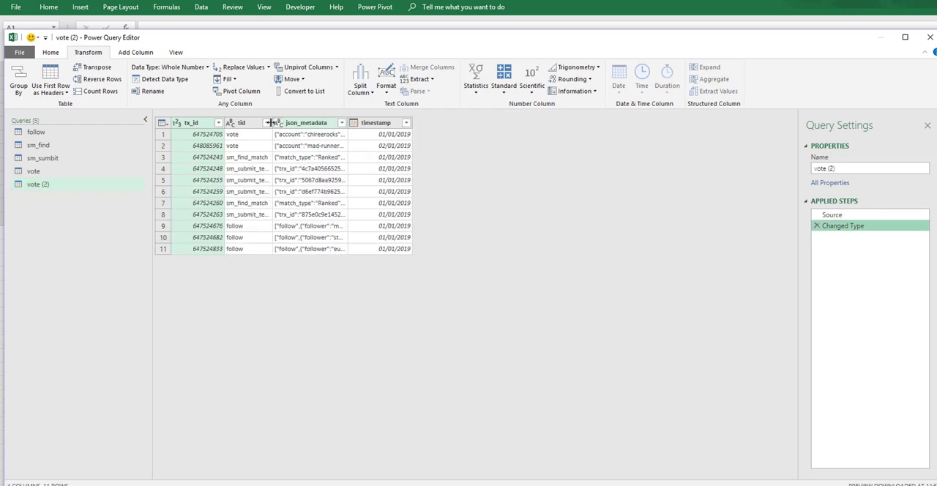
left_click(267, 123)
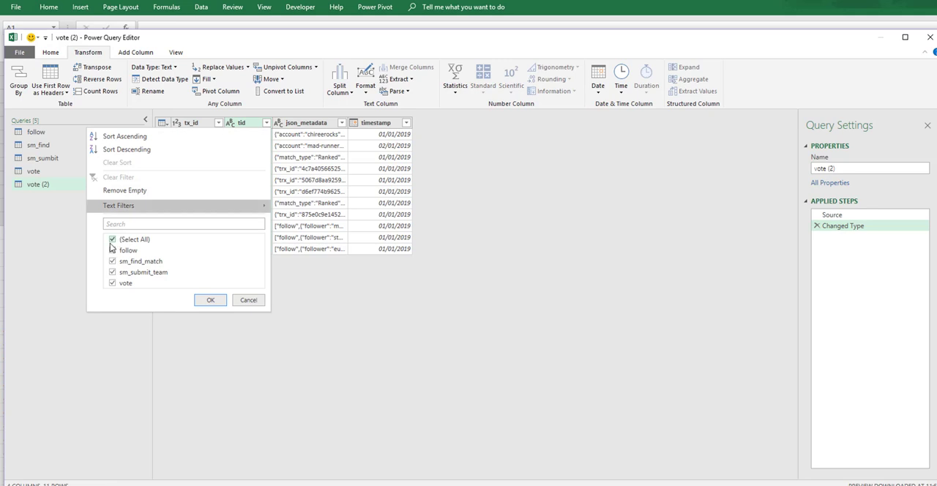
left_click(111, 240)
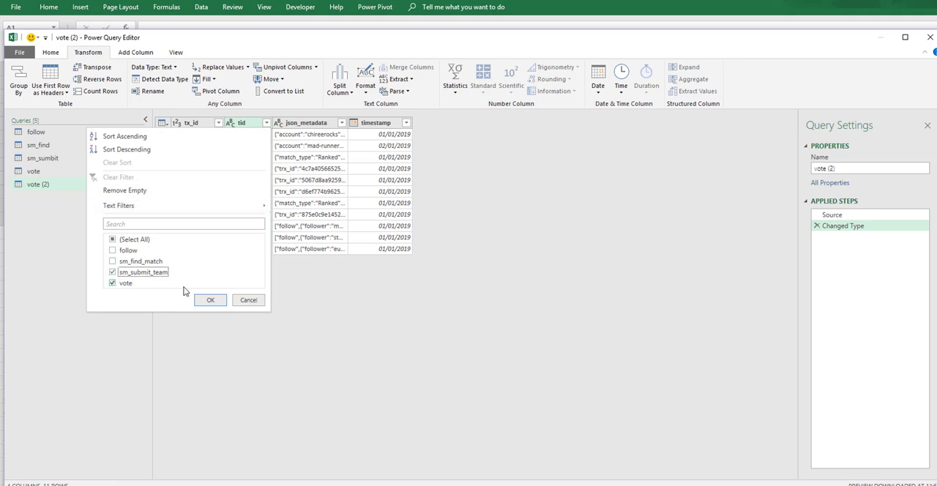
left_click(211, 300)
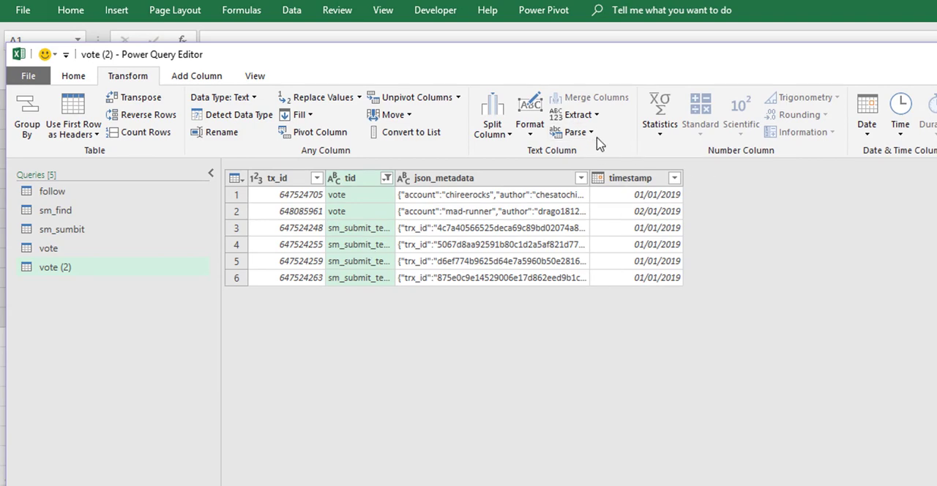
- Expand json_metadata into account, author, permlink and app columns with all fields kept
left_click(571, 131)
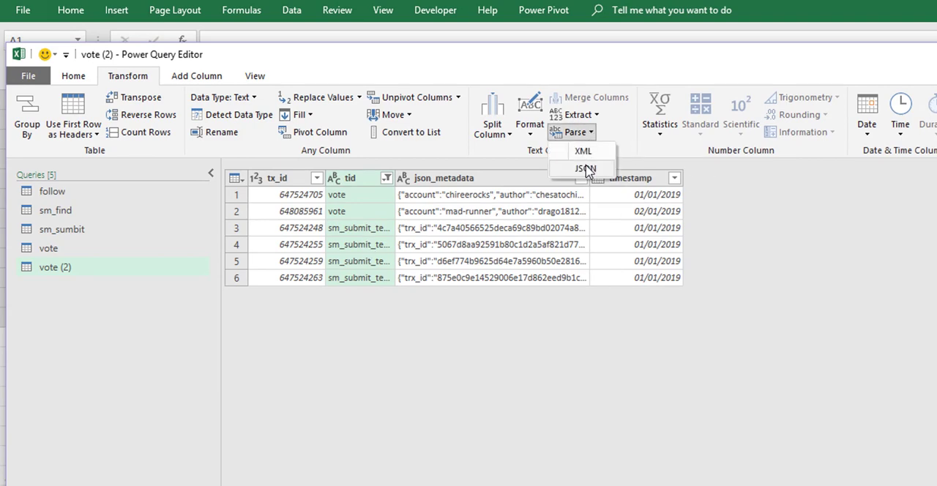
left_click(586, 168)
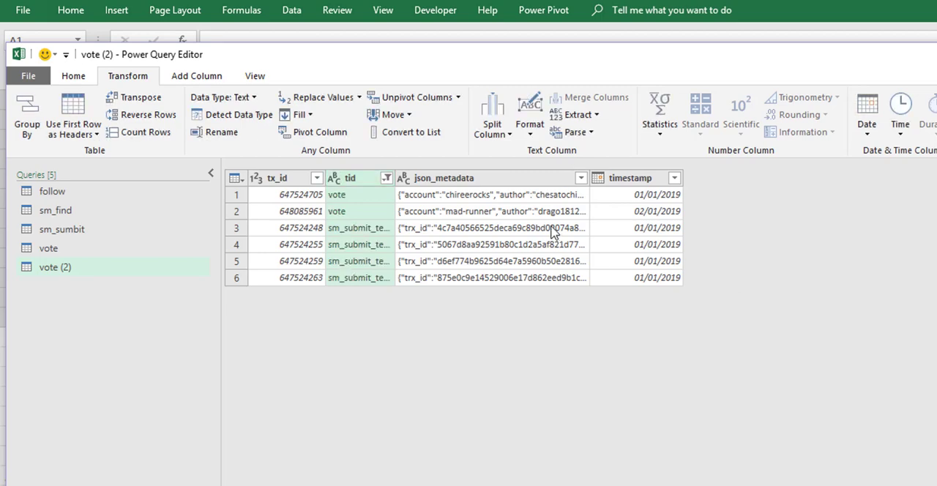
left_click(571, 132)
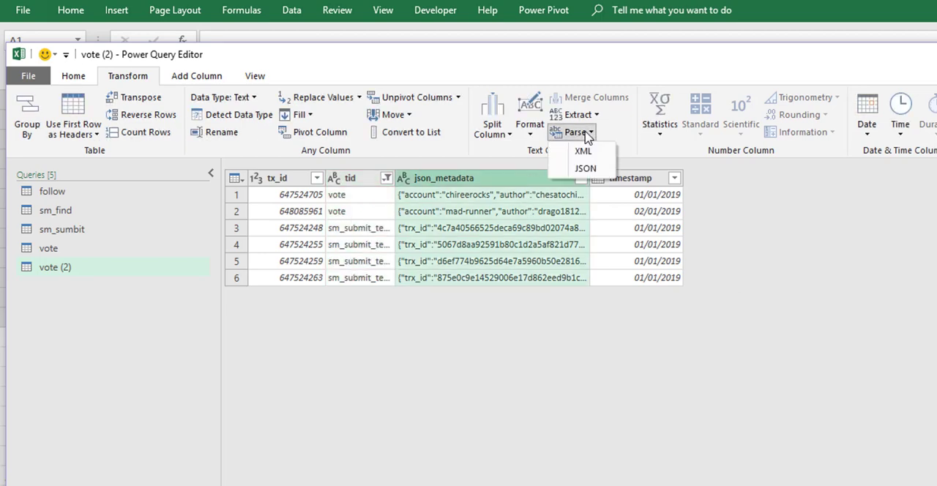
left_click(586, 167)
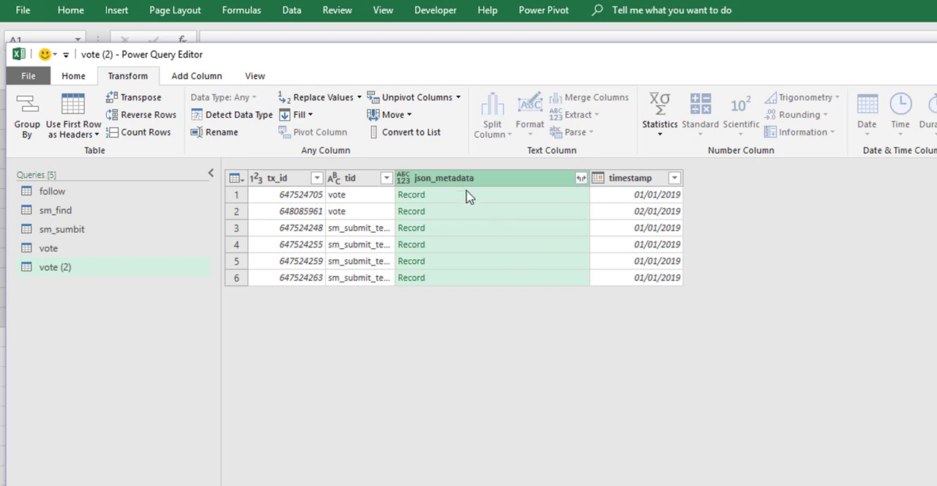
left_click(580, 179)
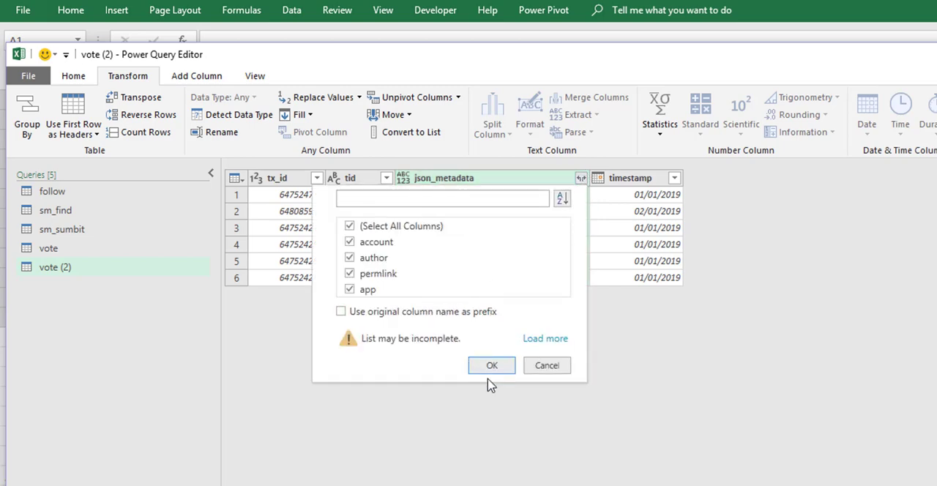
left_click(492, 366)
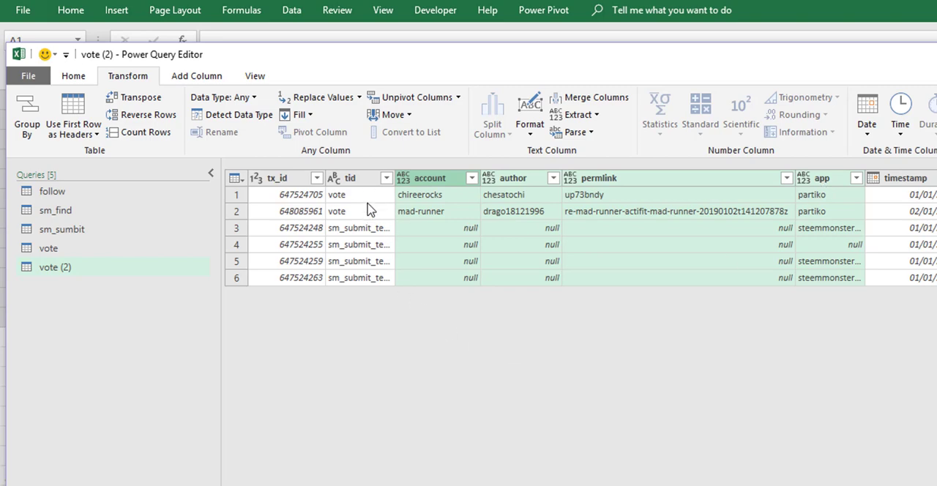
mouse_move(50, 278)
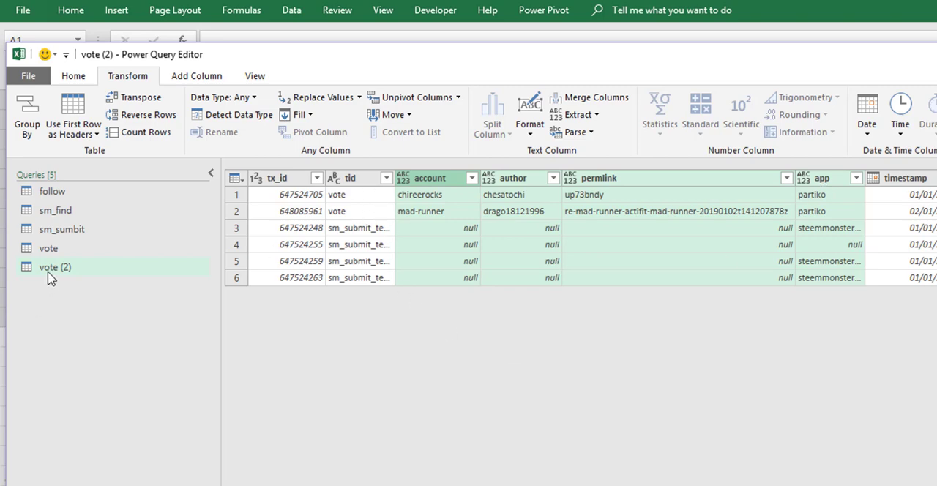
- Delete the vote (2) query and return to the vote query with its expanded columns
right_click(56, 266)
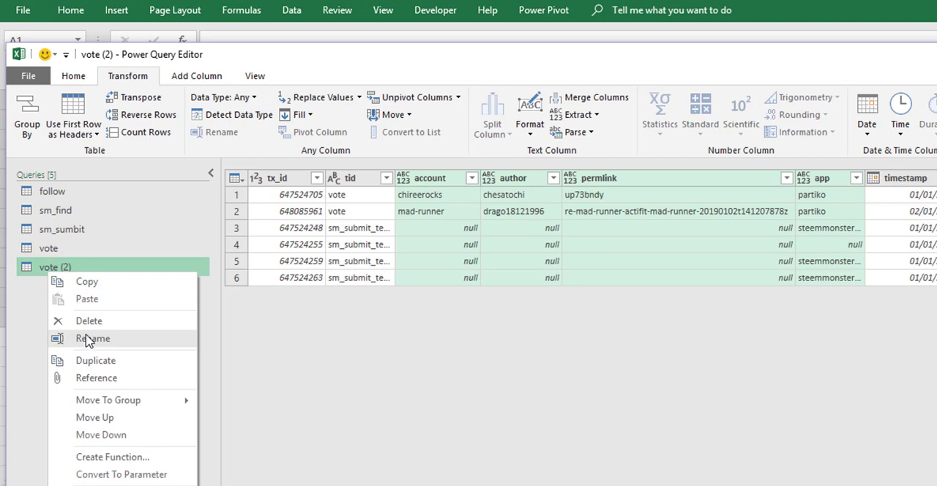
left_click(88, 321)
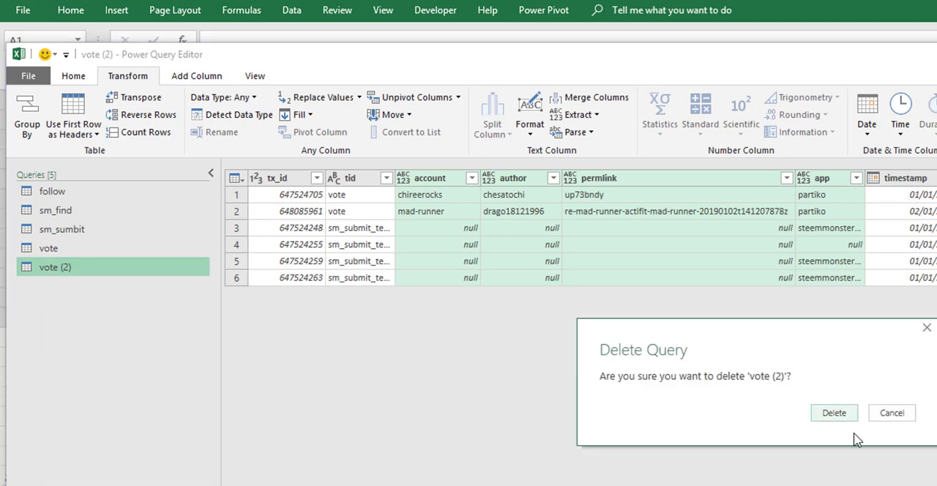
left_click(833, 413)
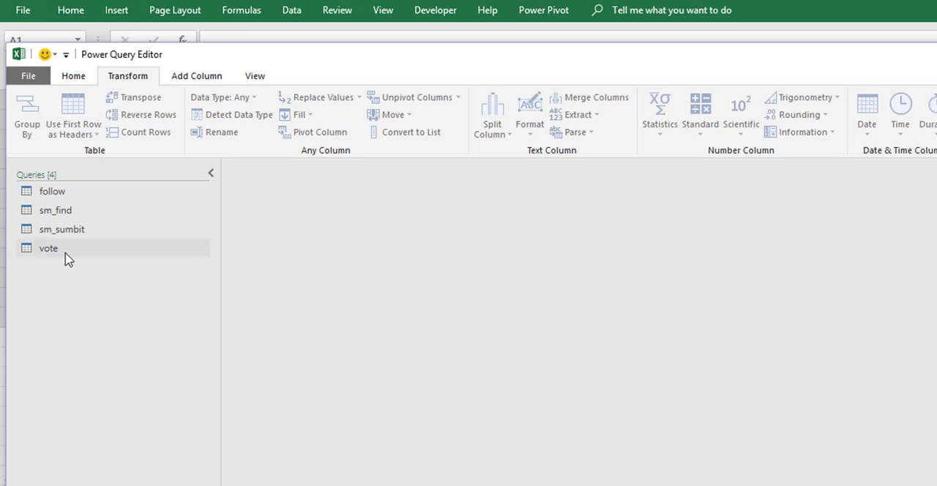
left_click(48, 248)
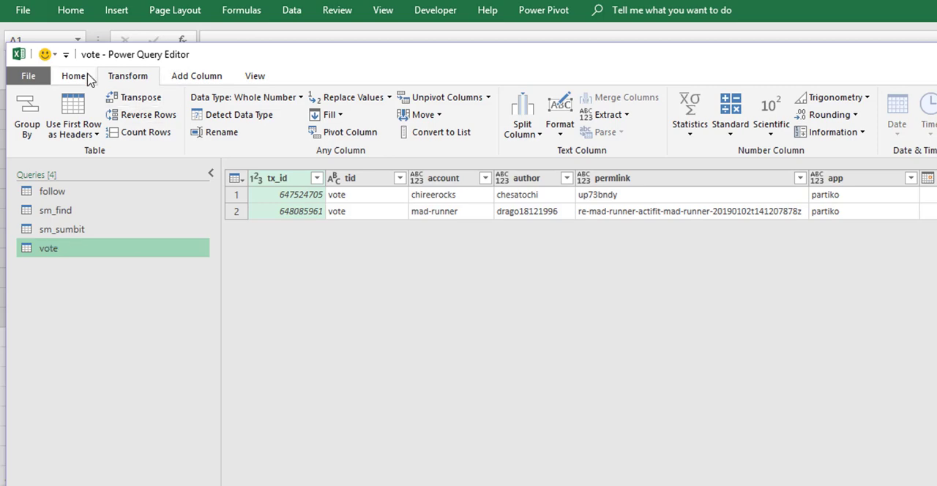
- Start Append Queries as New in three-or-more-tables mode
left_click(74, 77)
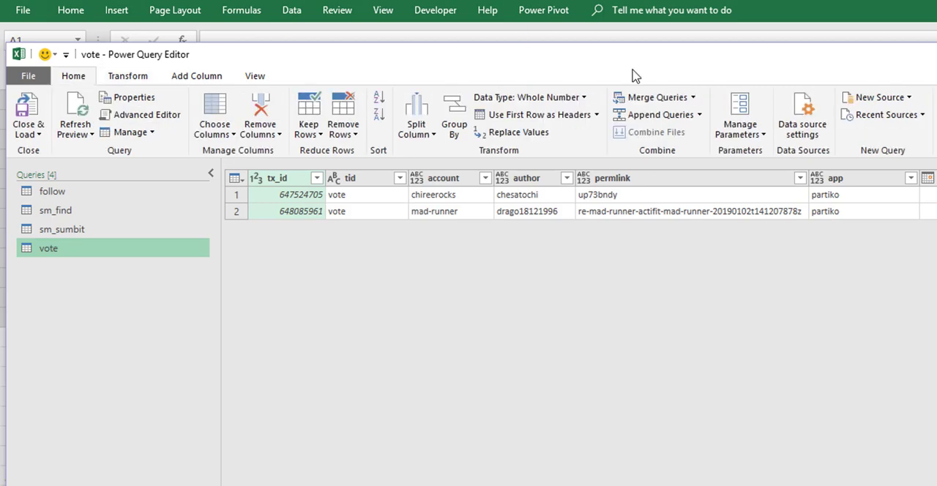
mouse_move(659, 115)
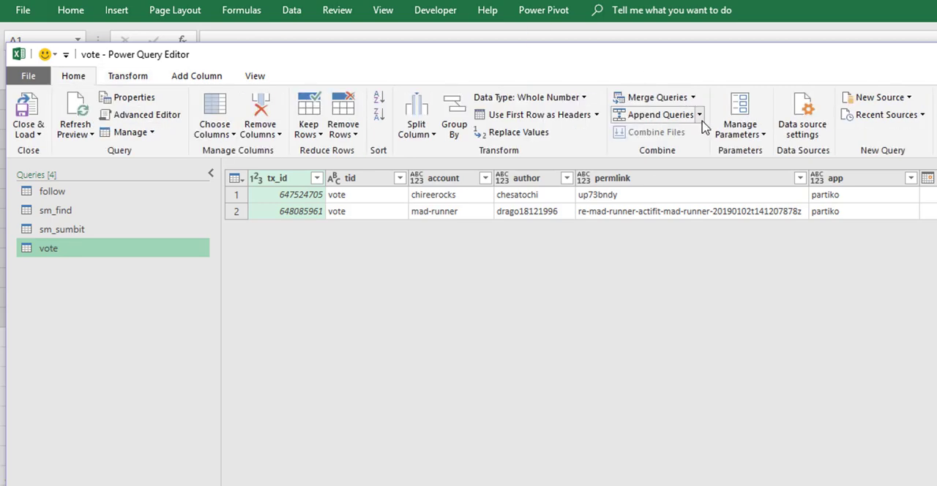
mouse_move(656, 114)
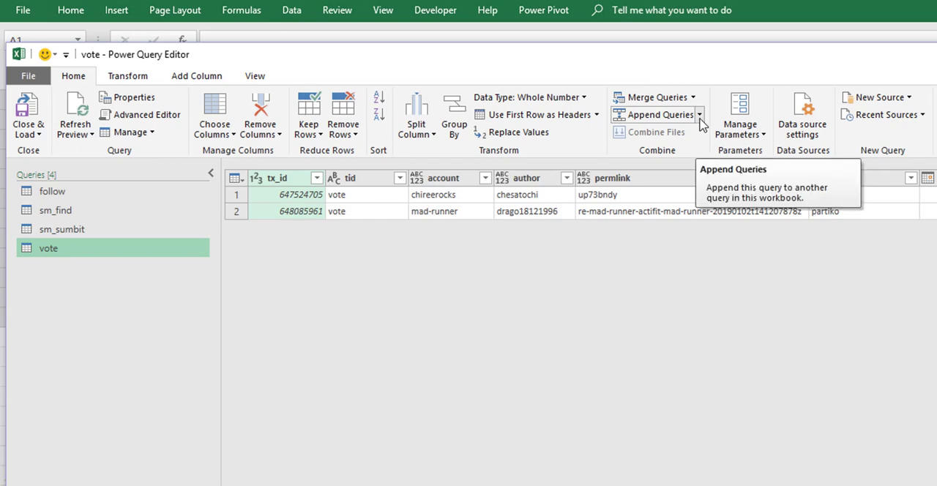
left_click(700, 115)
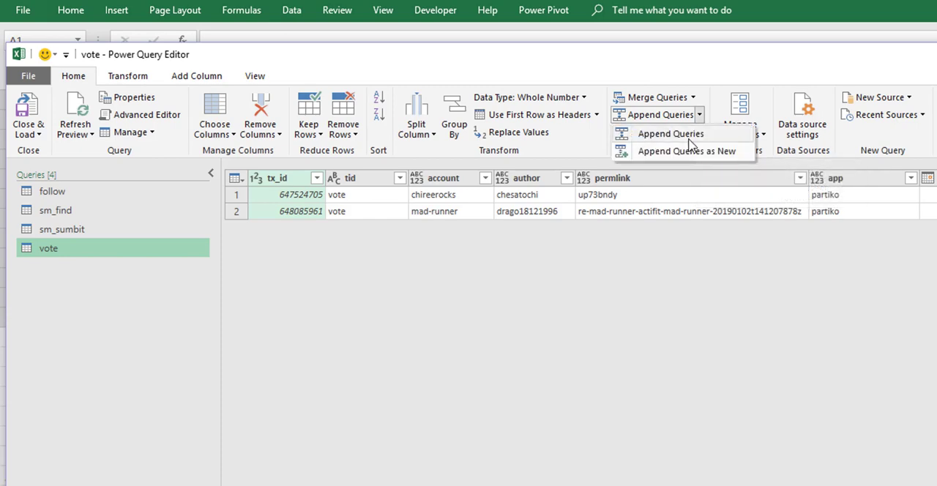
mouse_move(681, 170)
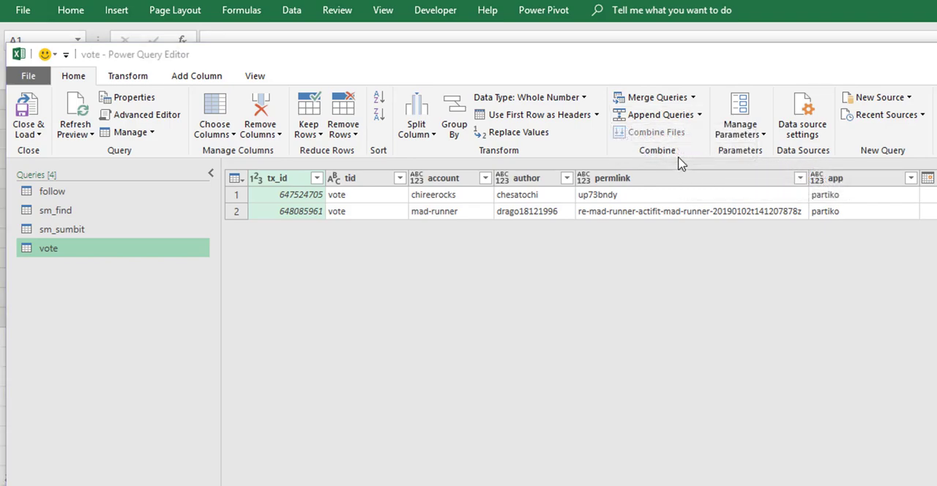
left_click(654, 114)
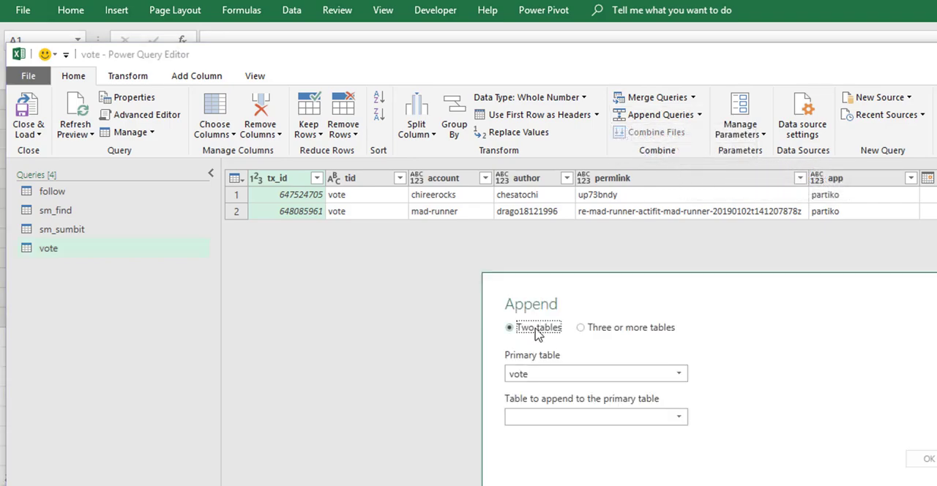
left_click(580, 328)
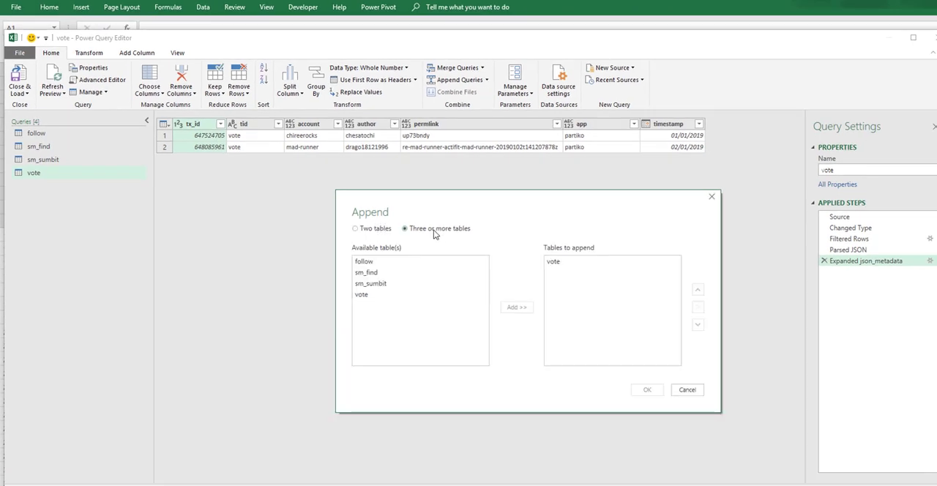
- Add follow, sm_find and sm_submit to vote and create the Append1 query
left_click(363, 261)
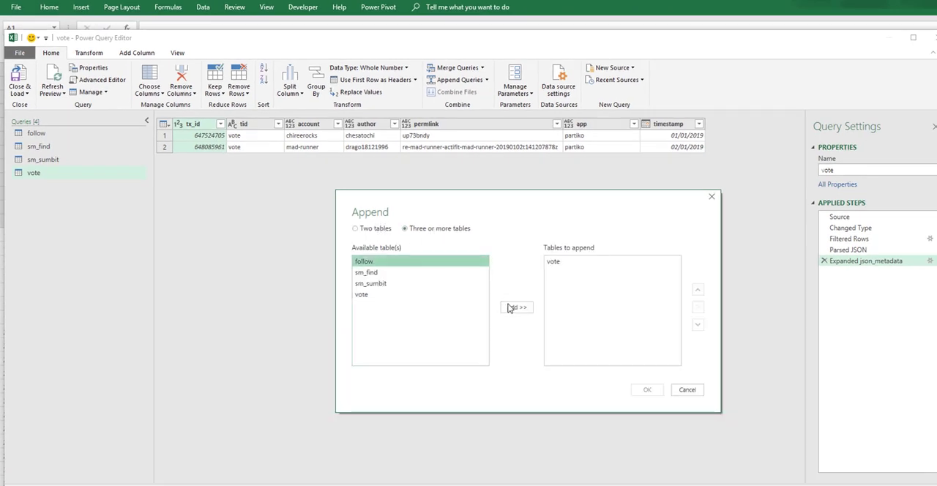
left_click(515, 308)
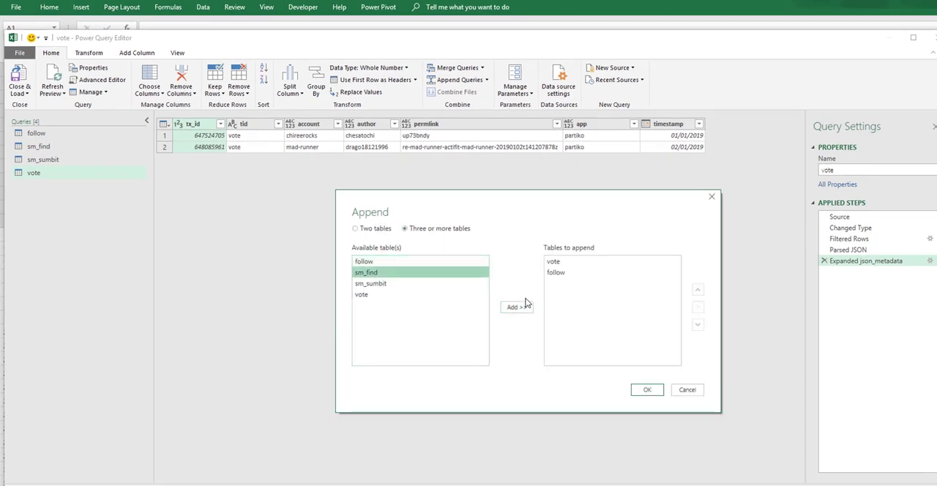
left_click(516, 308)
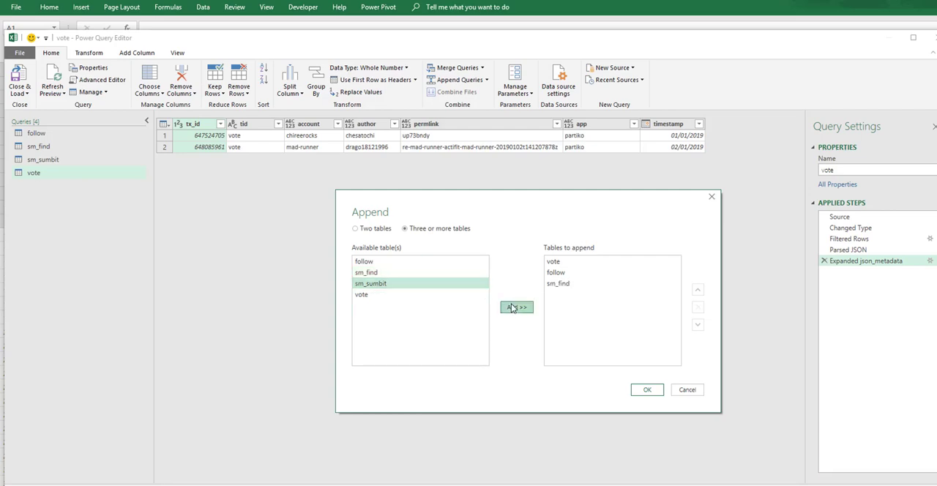
left_click(647, 390)
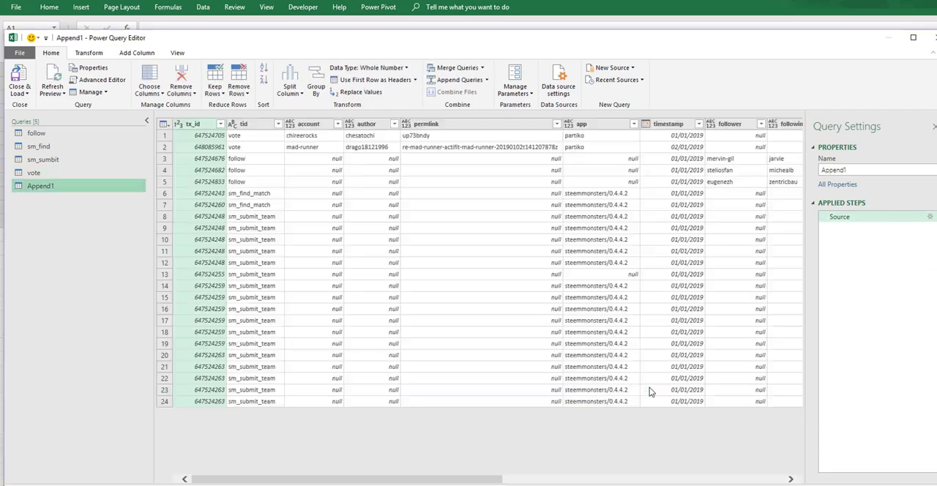
- Rename Append1 to 'All JSON' and check the columns across the preview
left_click(41, 185)
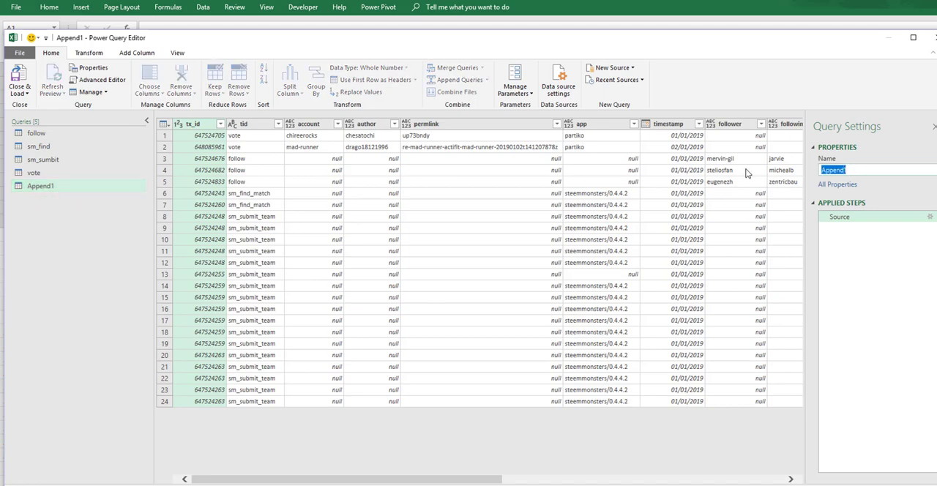
type("All JSON")
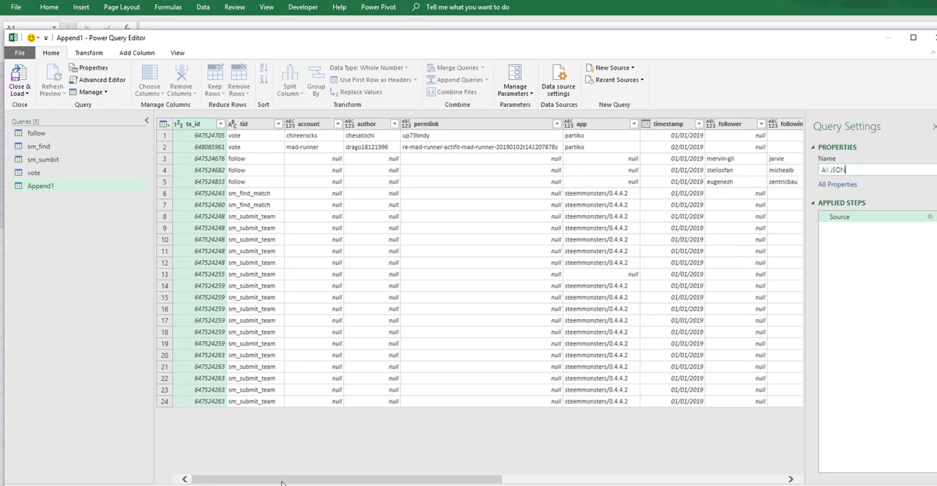
type("All JSON")
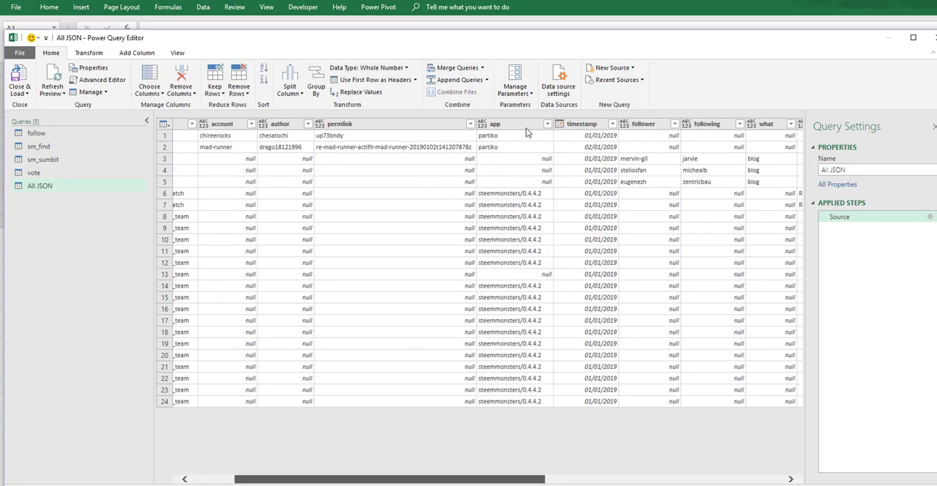
scroll("right", 3)
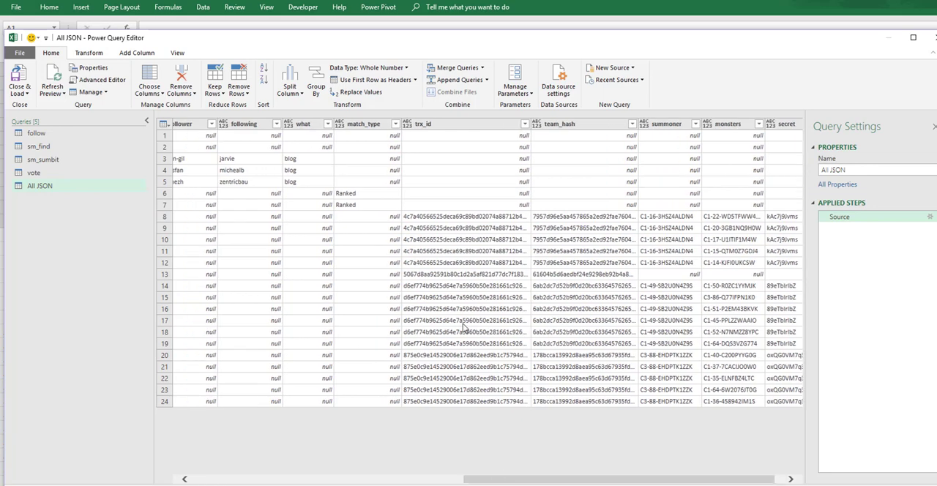
mouse_move(471, 137)
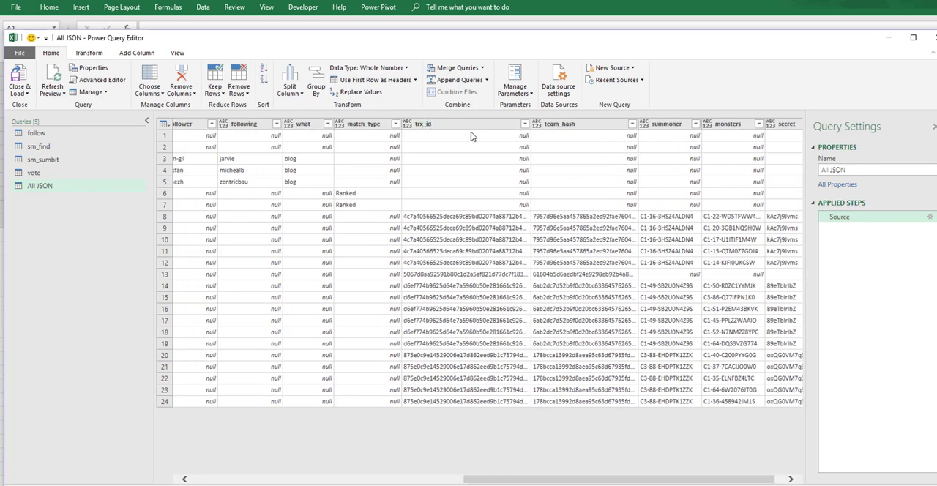
mouse_move(472, 471)
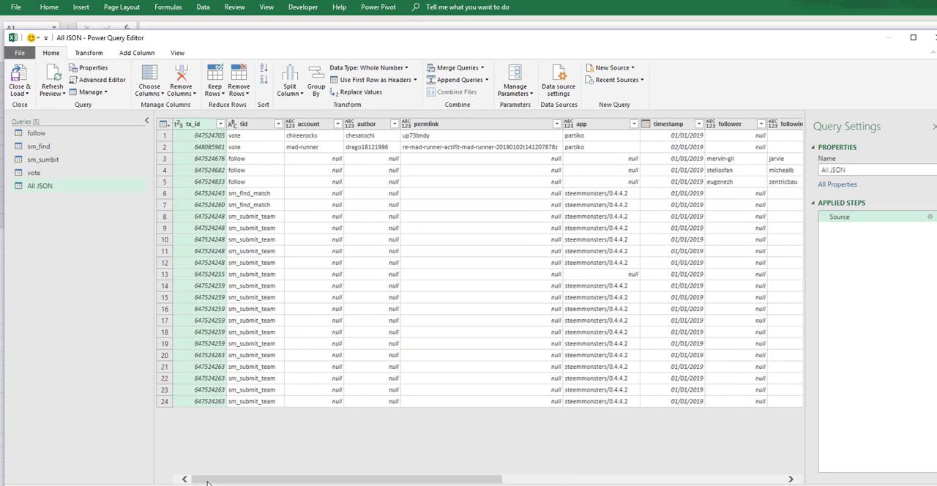
mouse_move(105, 273)
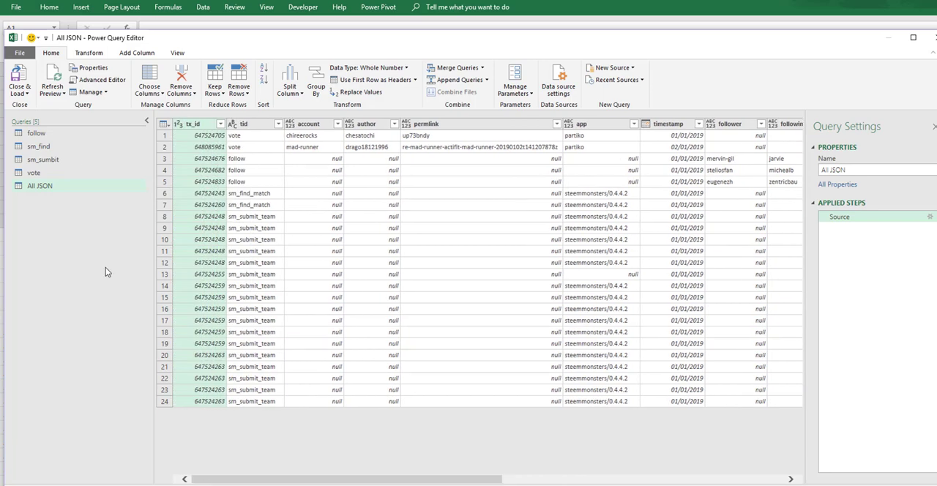
- Close & Load the queries back into the Excel worksheet
left_click(19, 80)
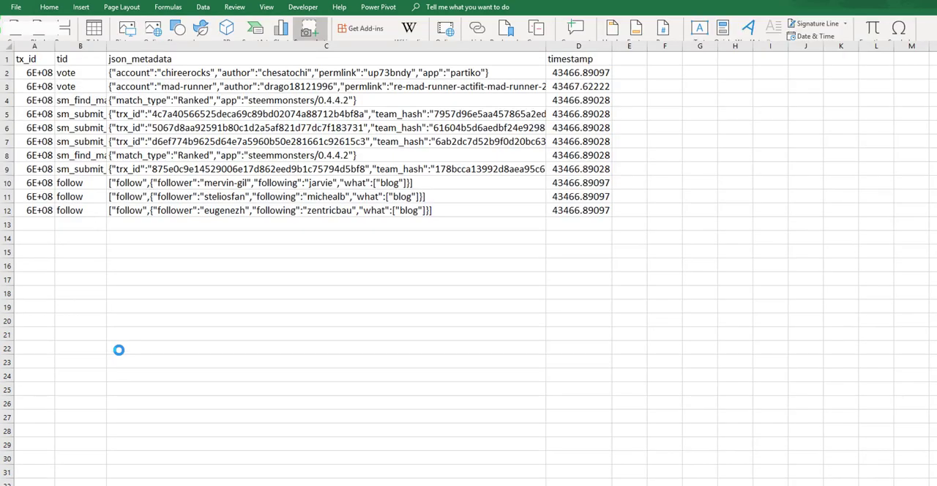
mouse_move(193, 287)
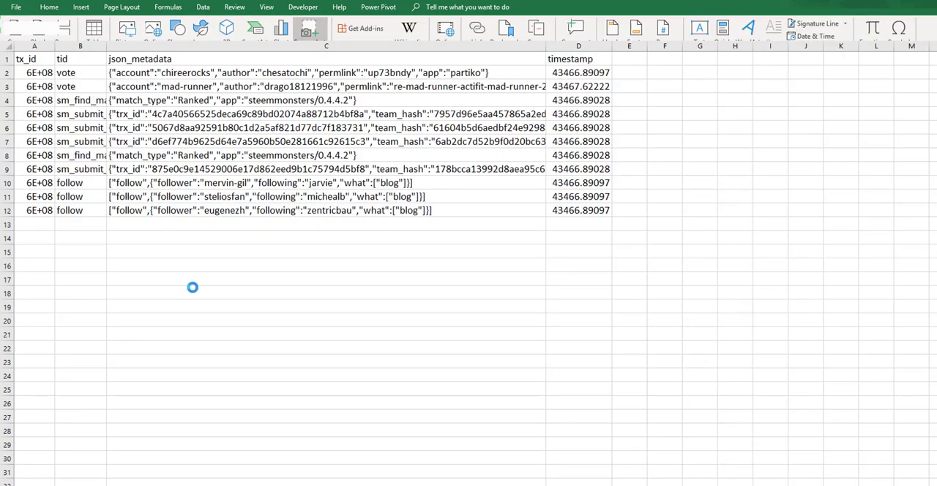